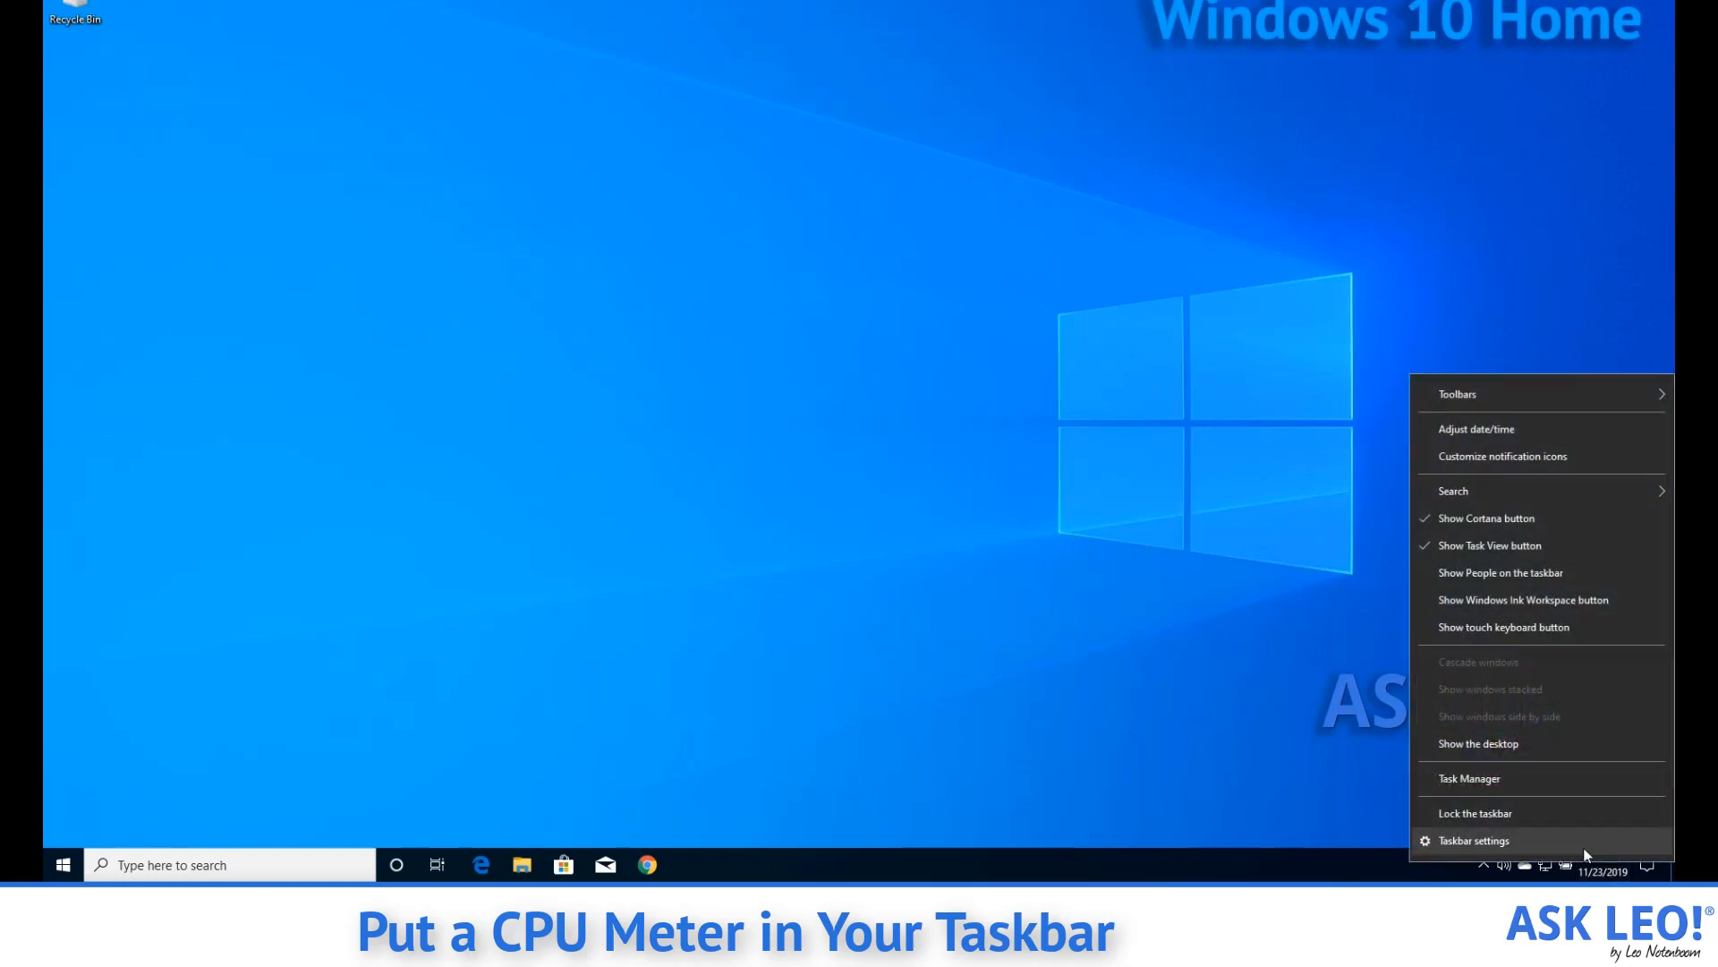
- Launch Task Manager from the taskbar context menu
{"action": "left_click", "coordinate": [1470, 777]}
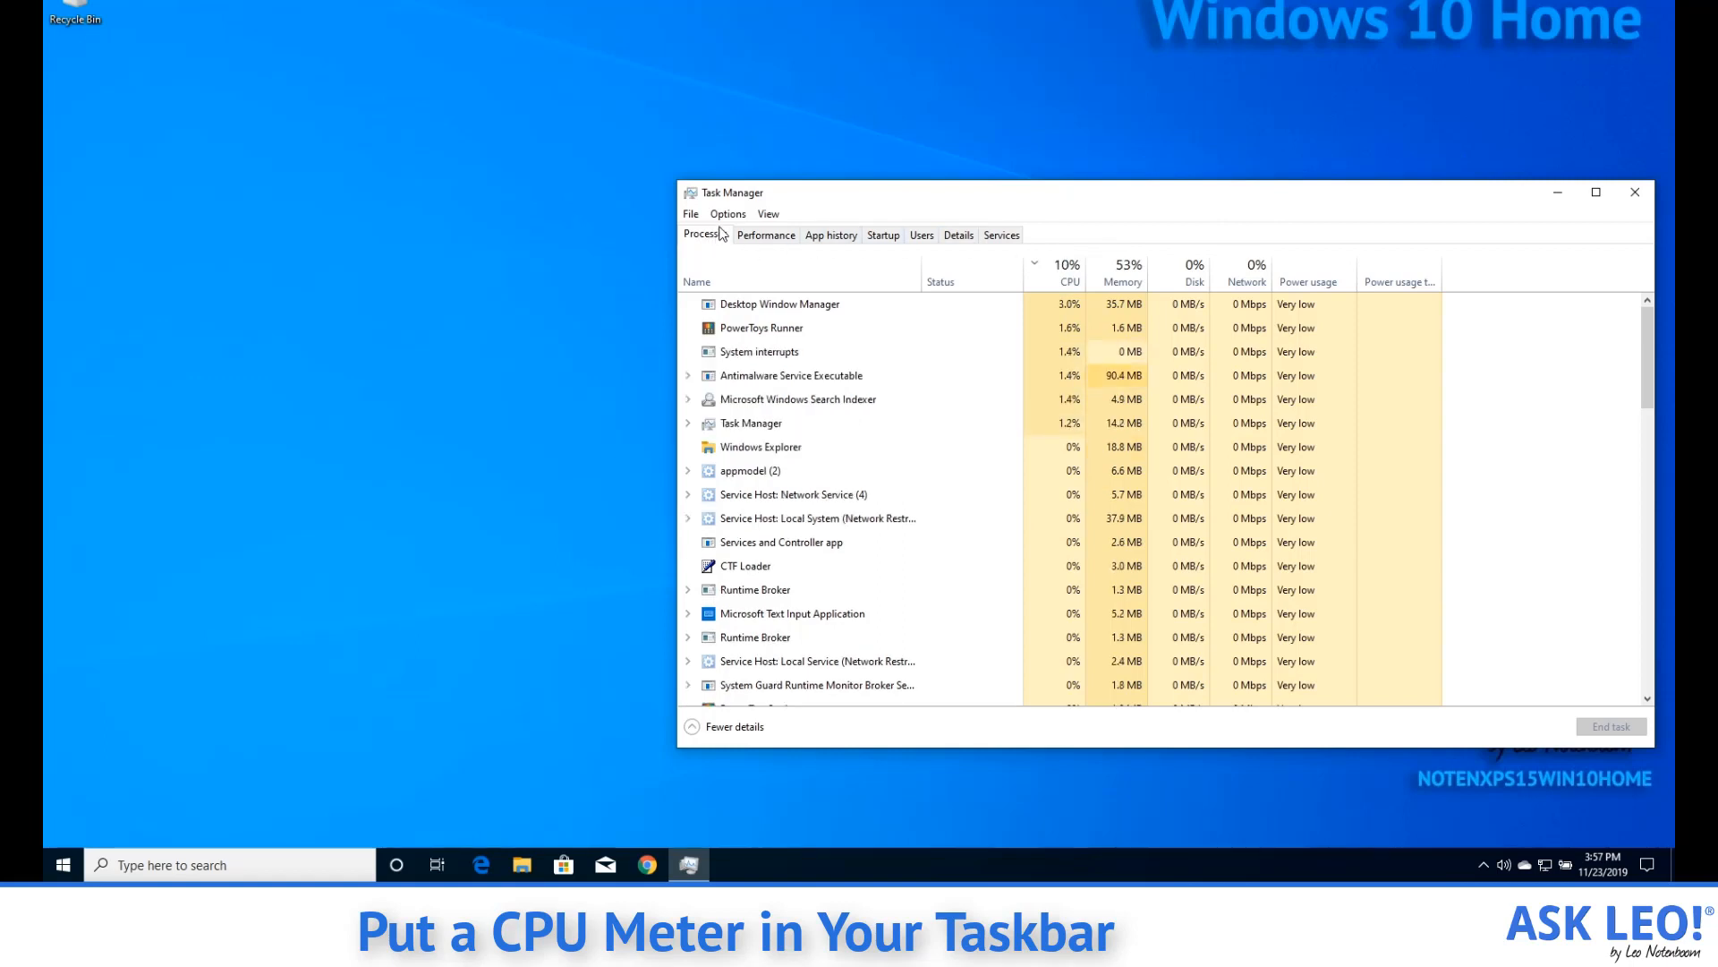
- Confirm Minimize on use and Hide when minimized are checked in Task Manager's Options menu
{"action": "left_click", "coordinate": [767, 213]}
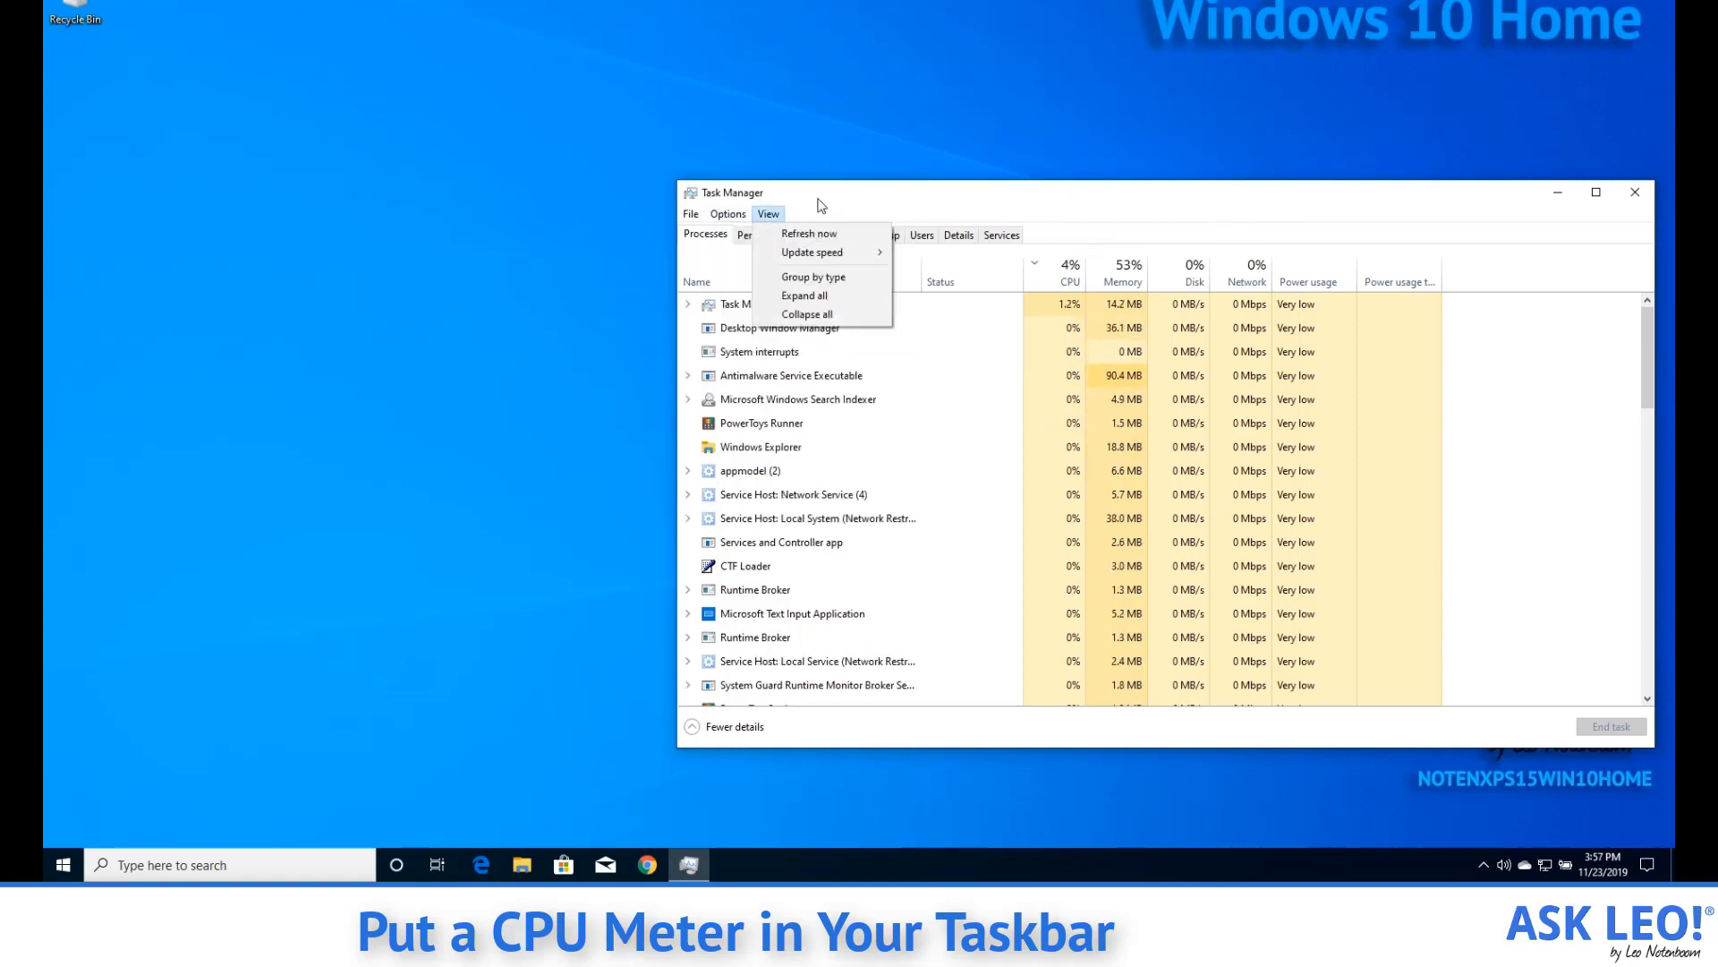
{"action": "left_click", "coordinate": [726, 214]}
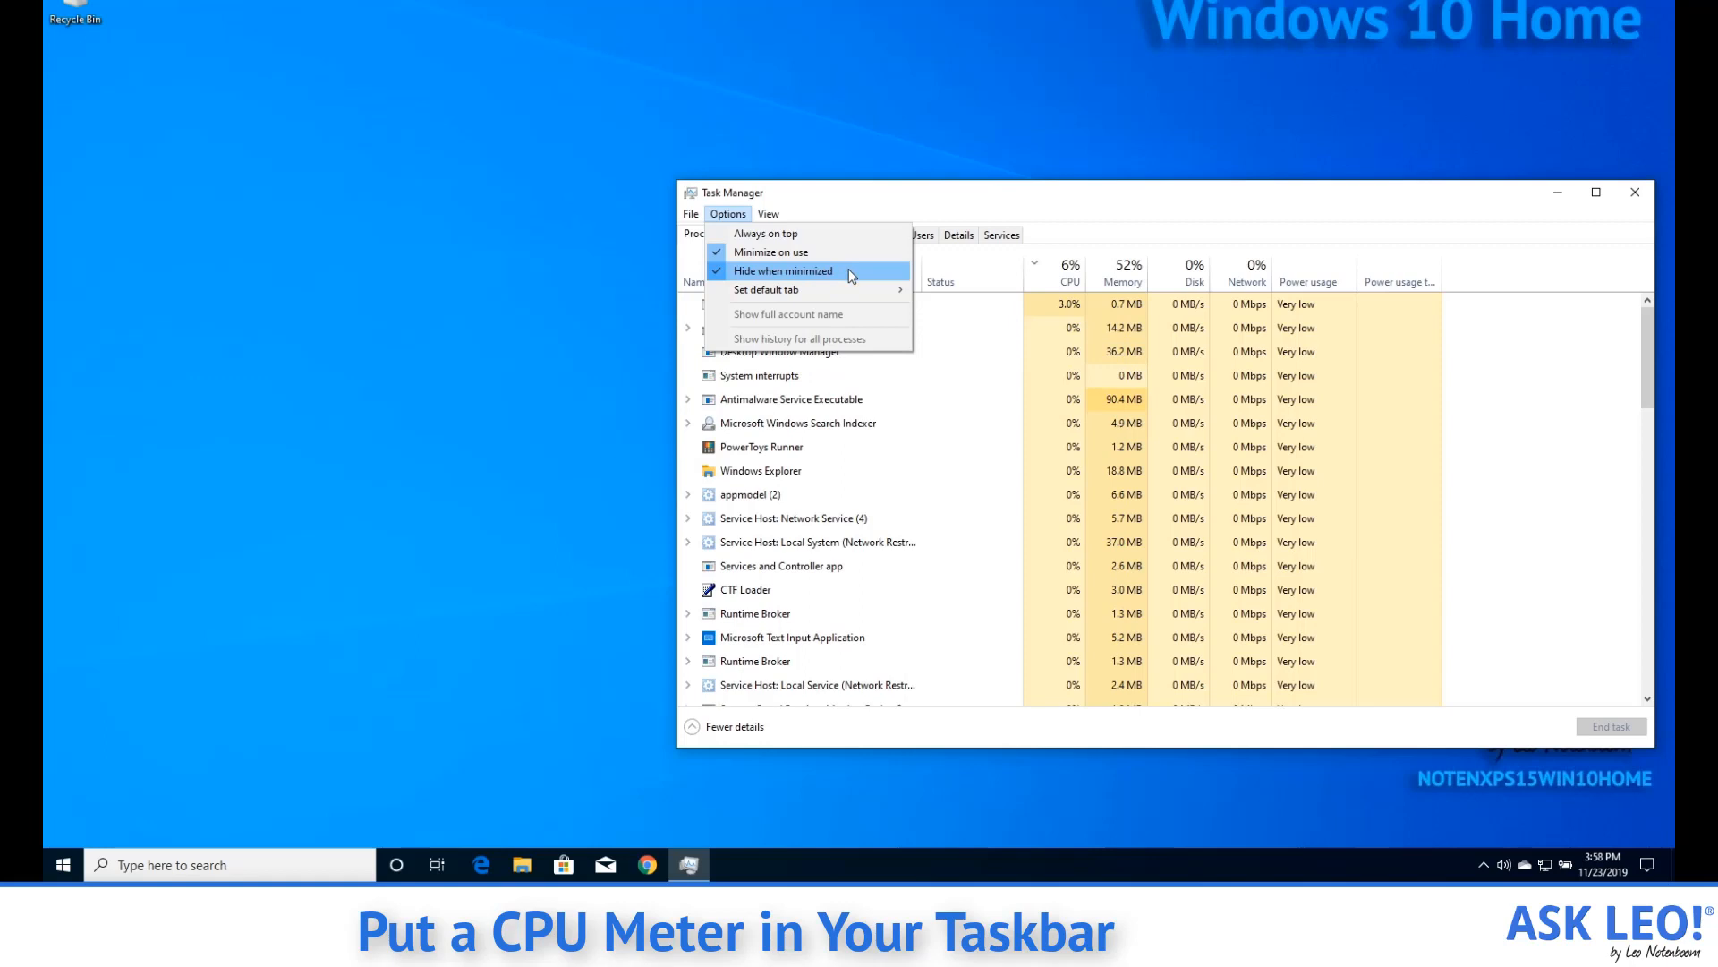
{"action": "mouse_move", "coordinate": [771, 253]}
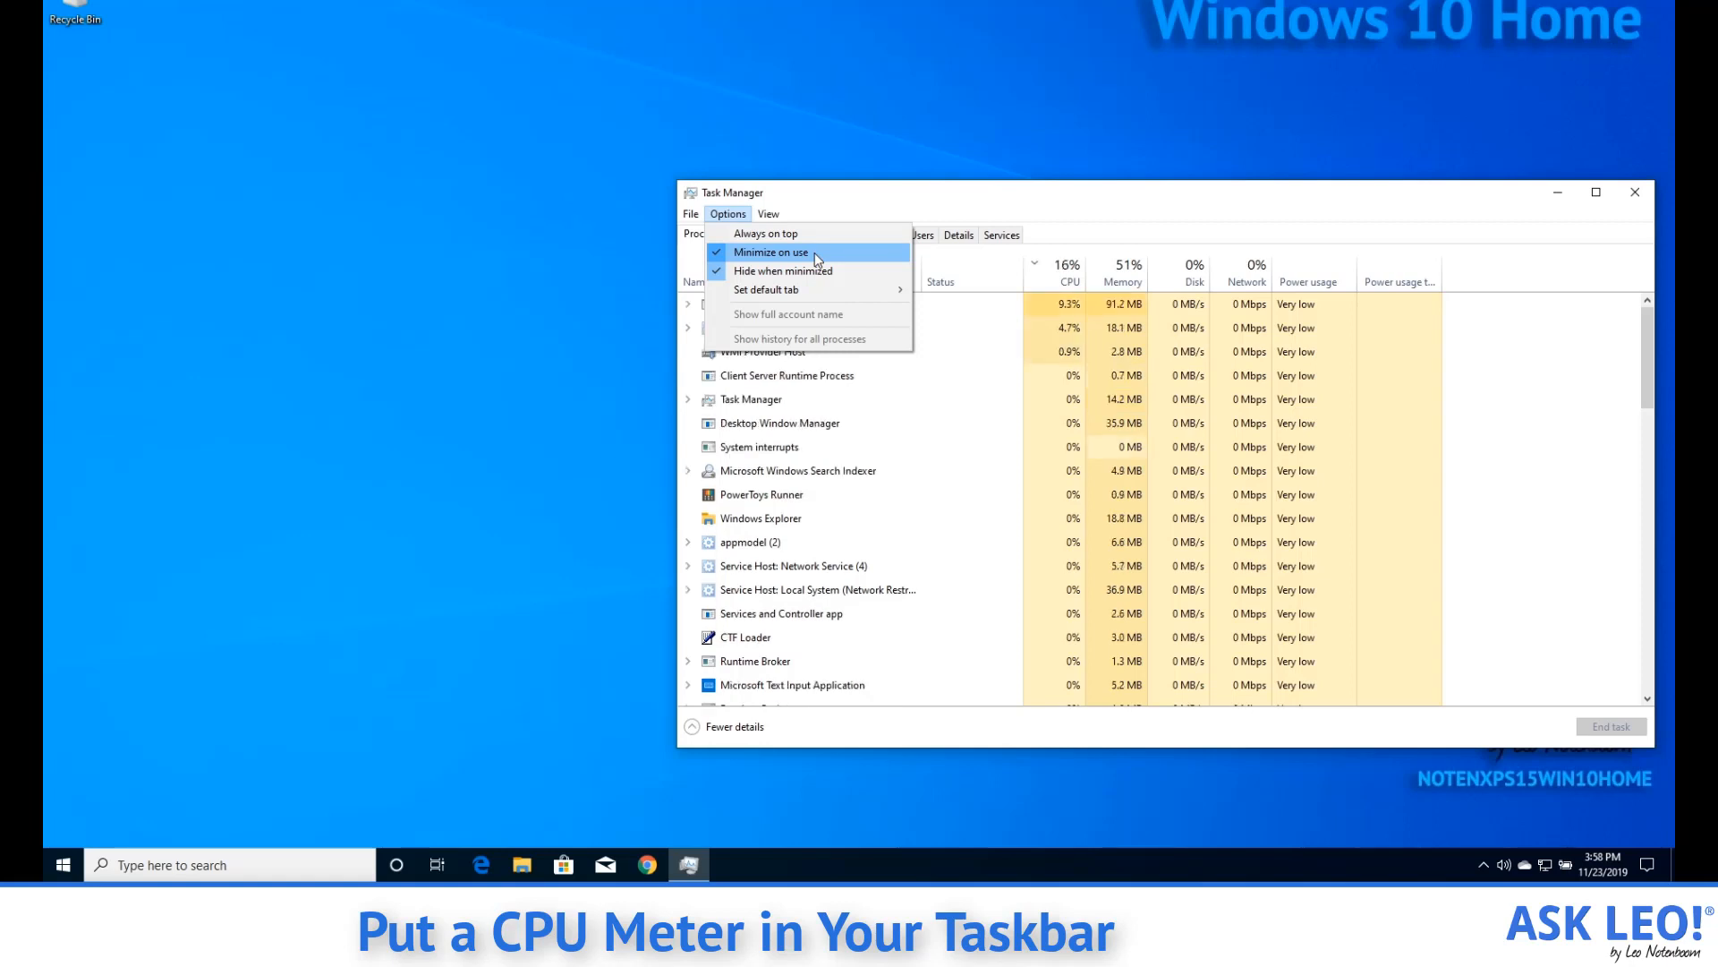
{"action": "left_click", "coordinate": [768, 214]}
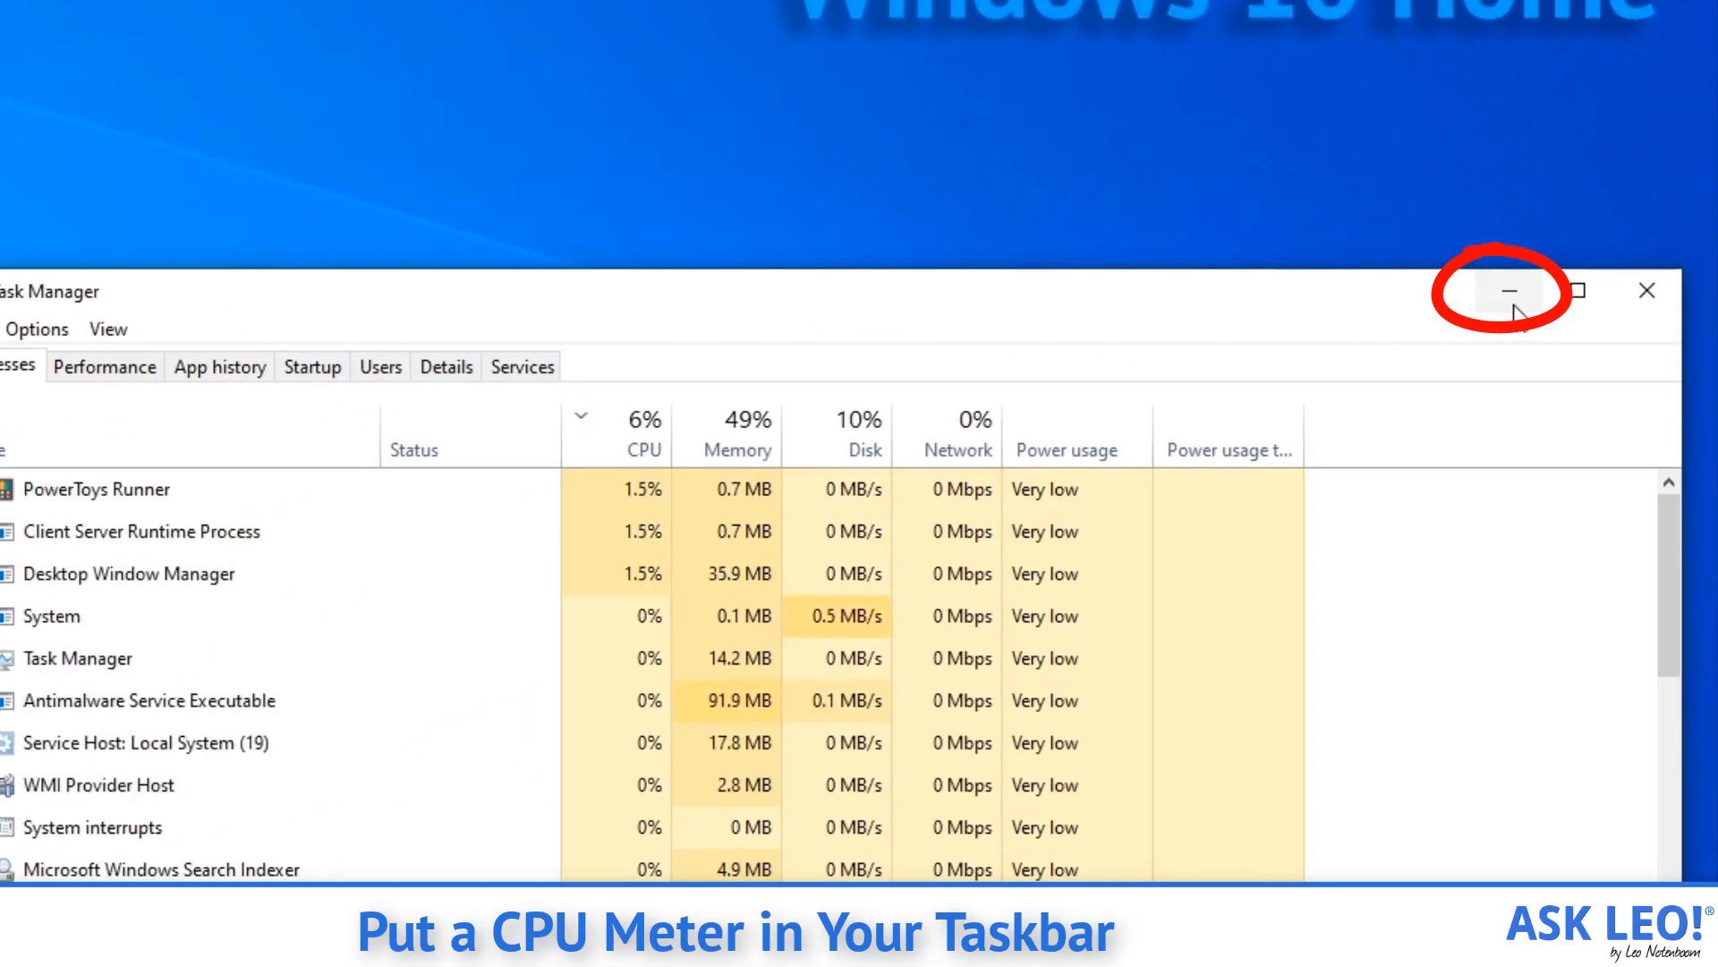
- Minimize Task Manager and reveal its CPU meter in the hidden tray icons
{"action": "left_click", "coordinate": [1510, 292]}
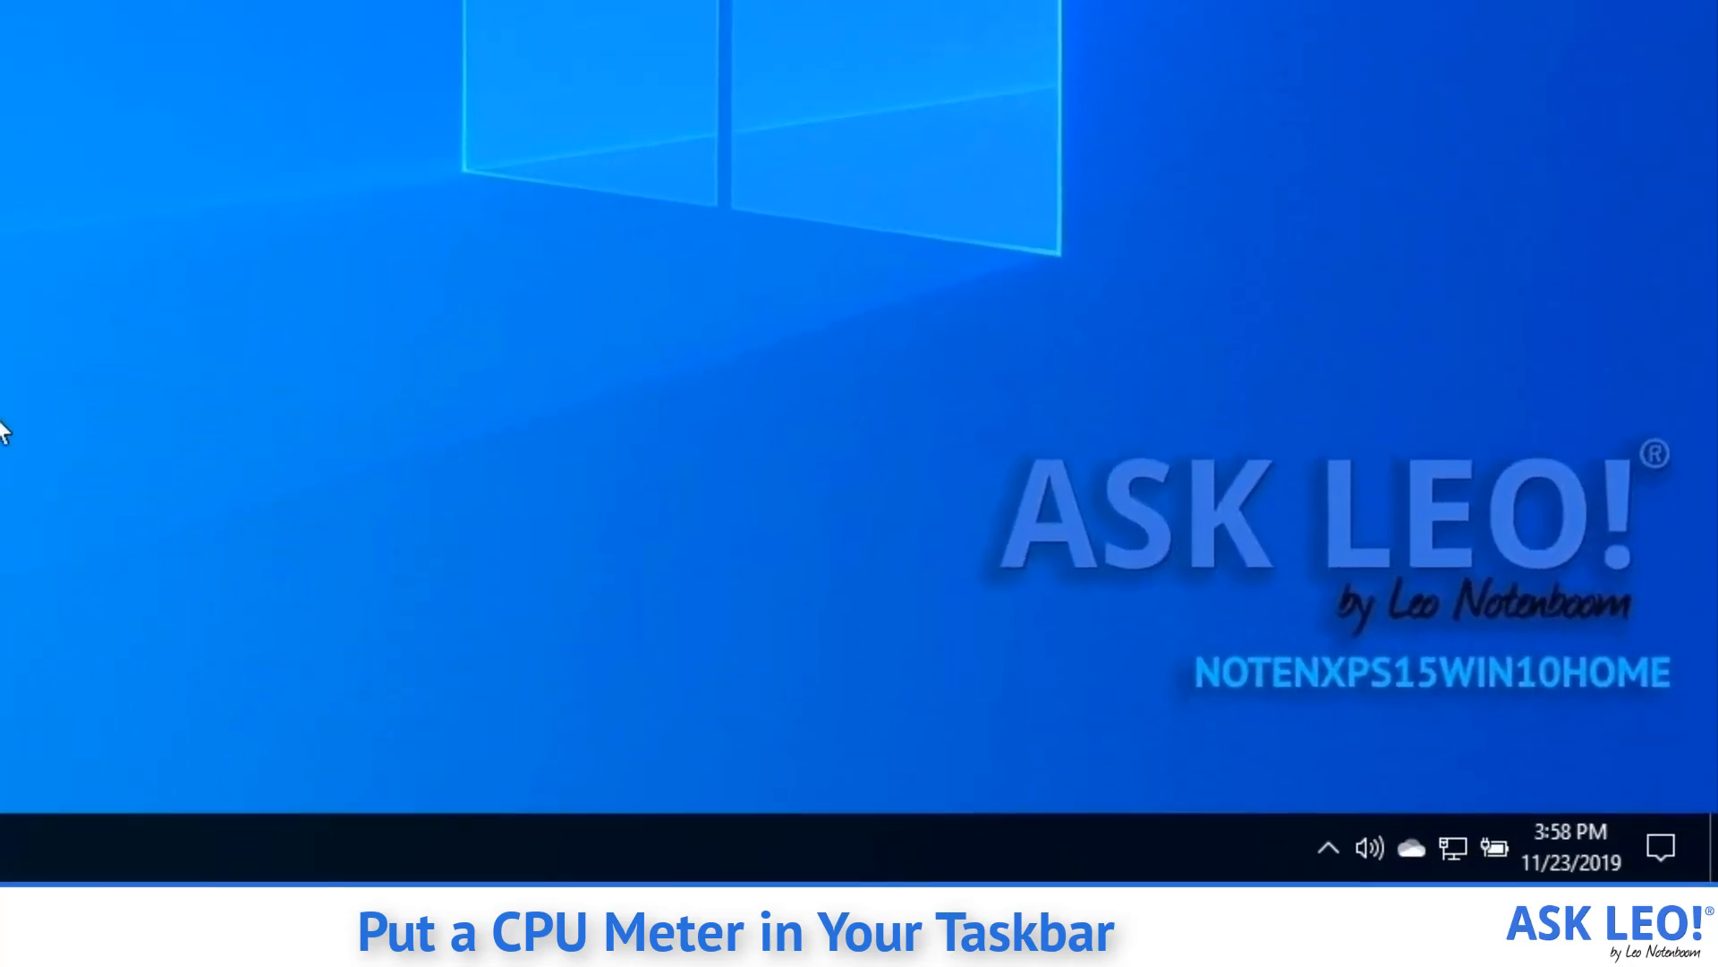
{"action": "mouse_move", "coordinate": [54, 356]}
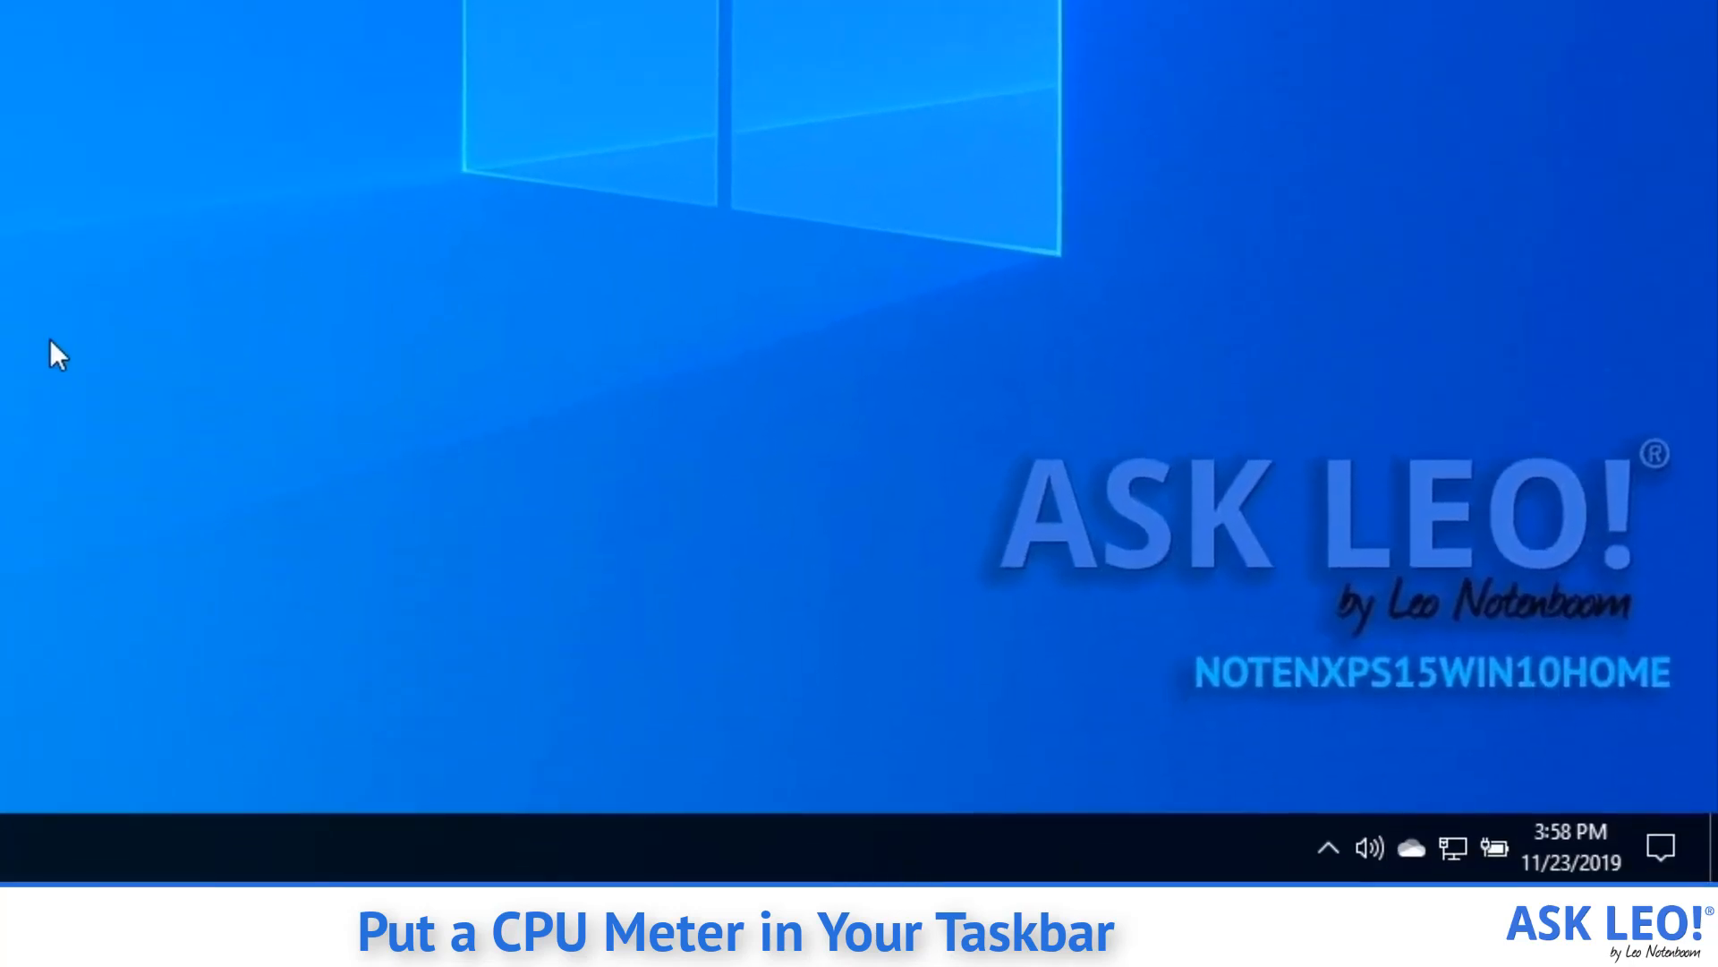
{"action": "mouse_move", "coordinate": [973, 465]}
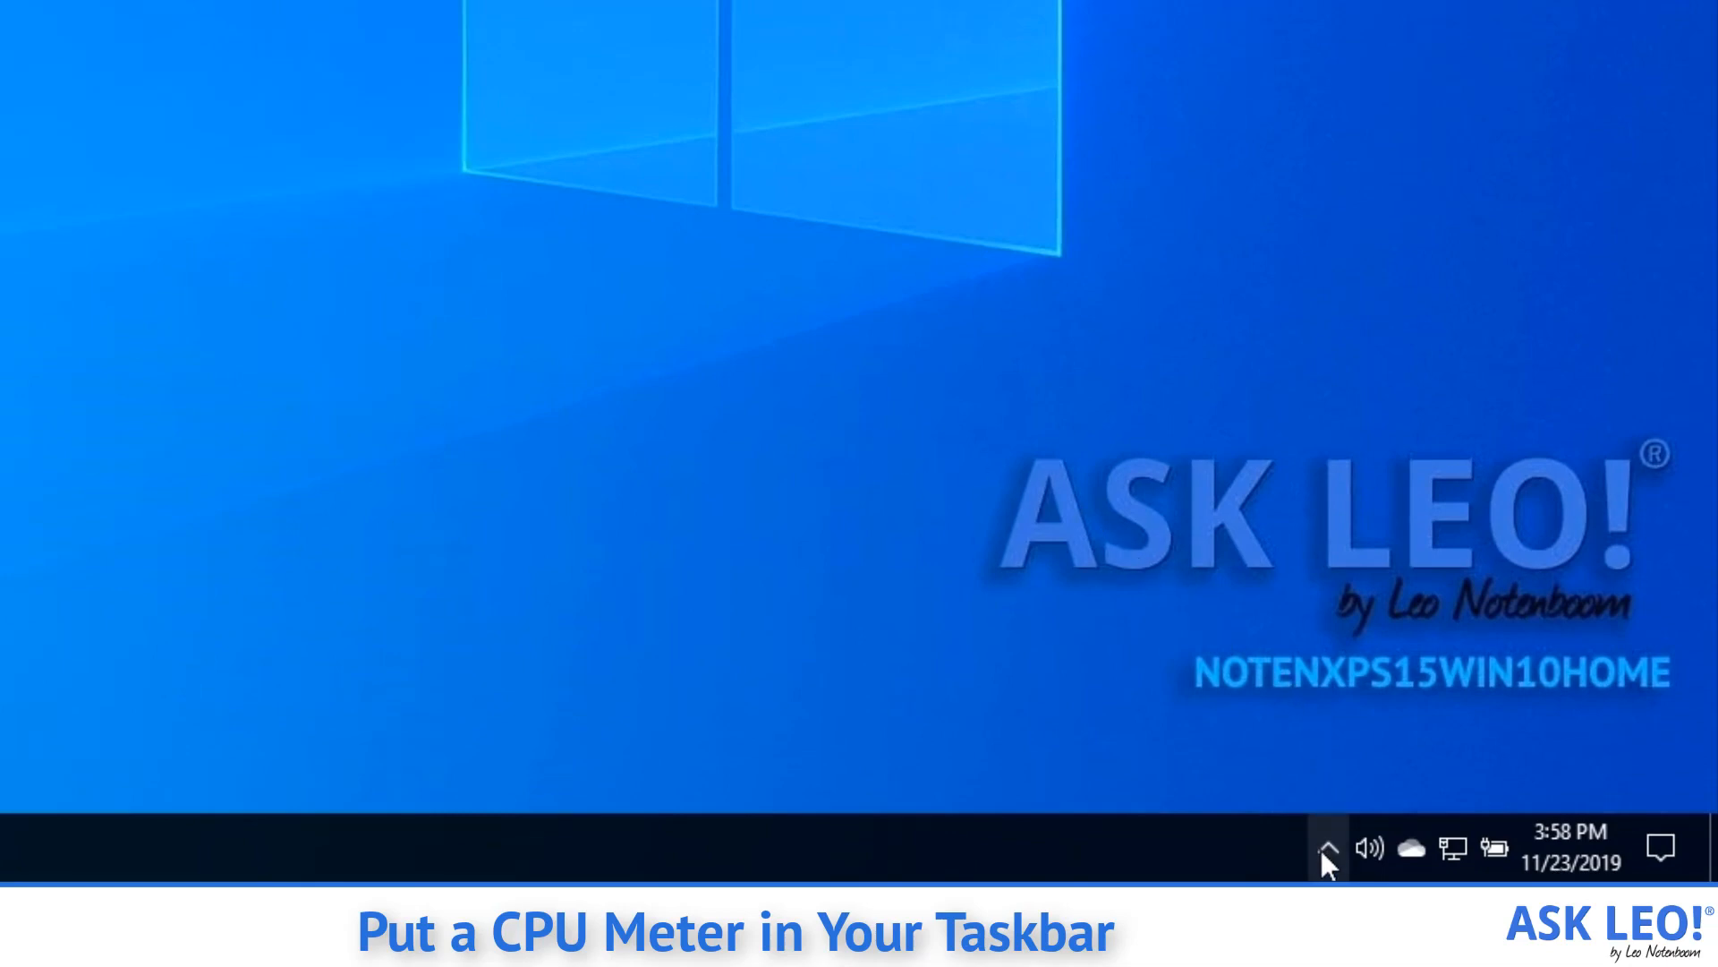
{"action": "mouse_move", "coordinate": [1326, 849]}
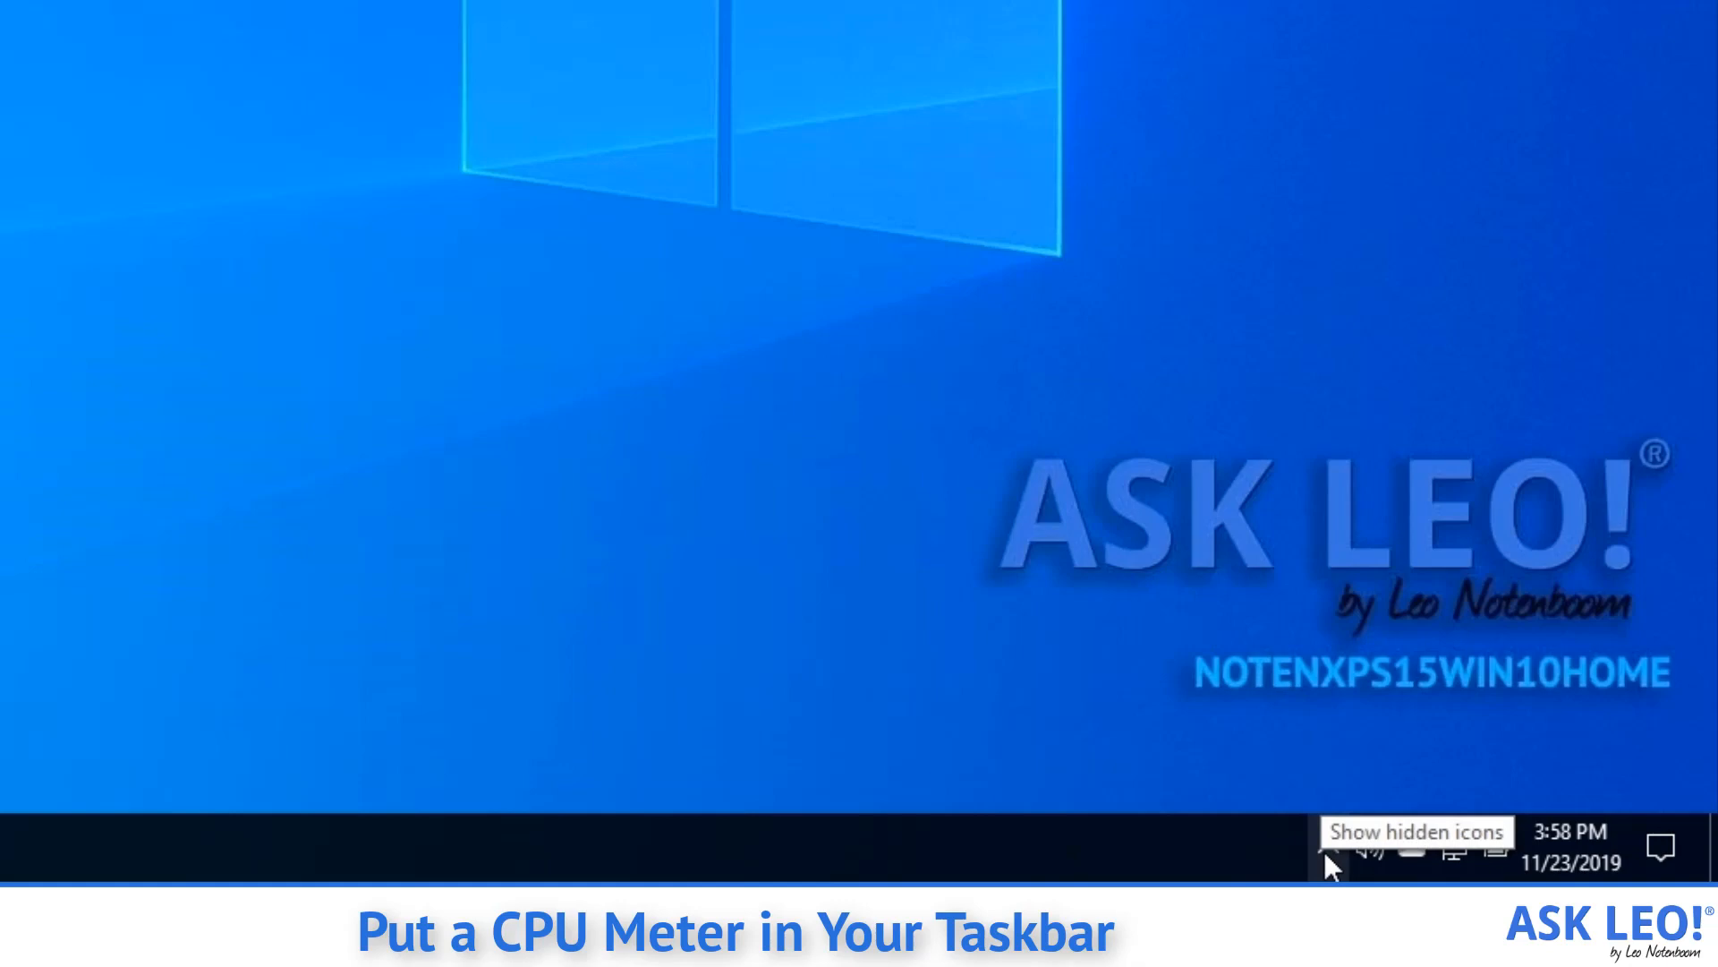
{"action": "left_click", "coordinate": [1326, 850]}
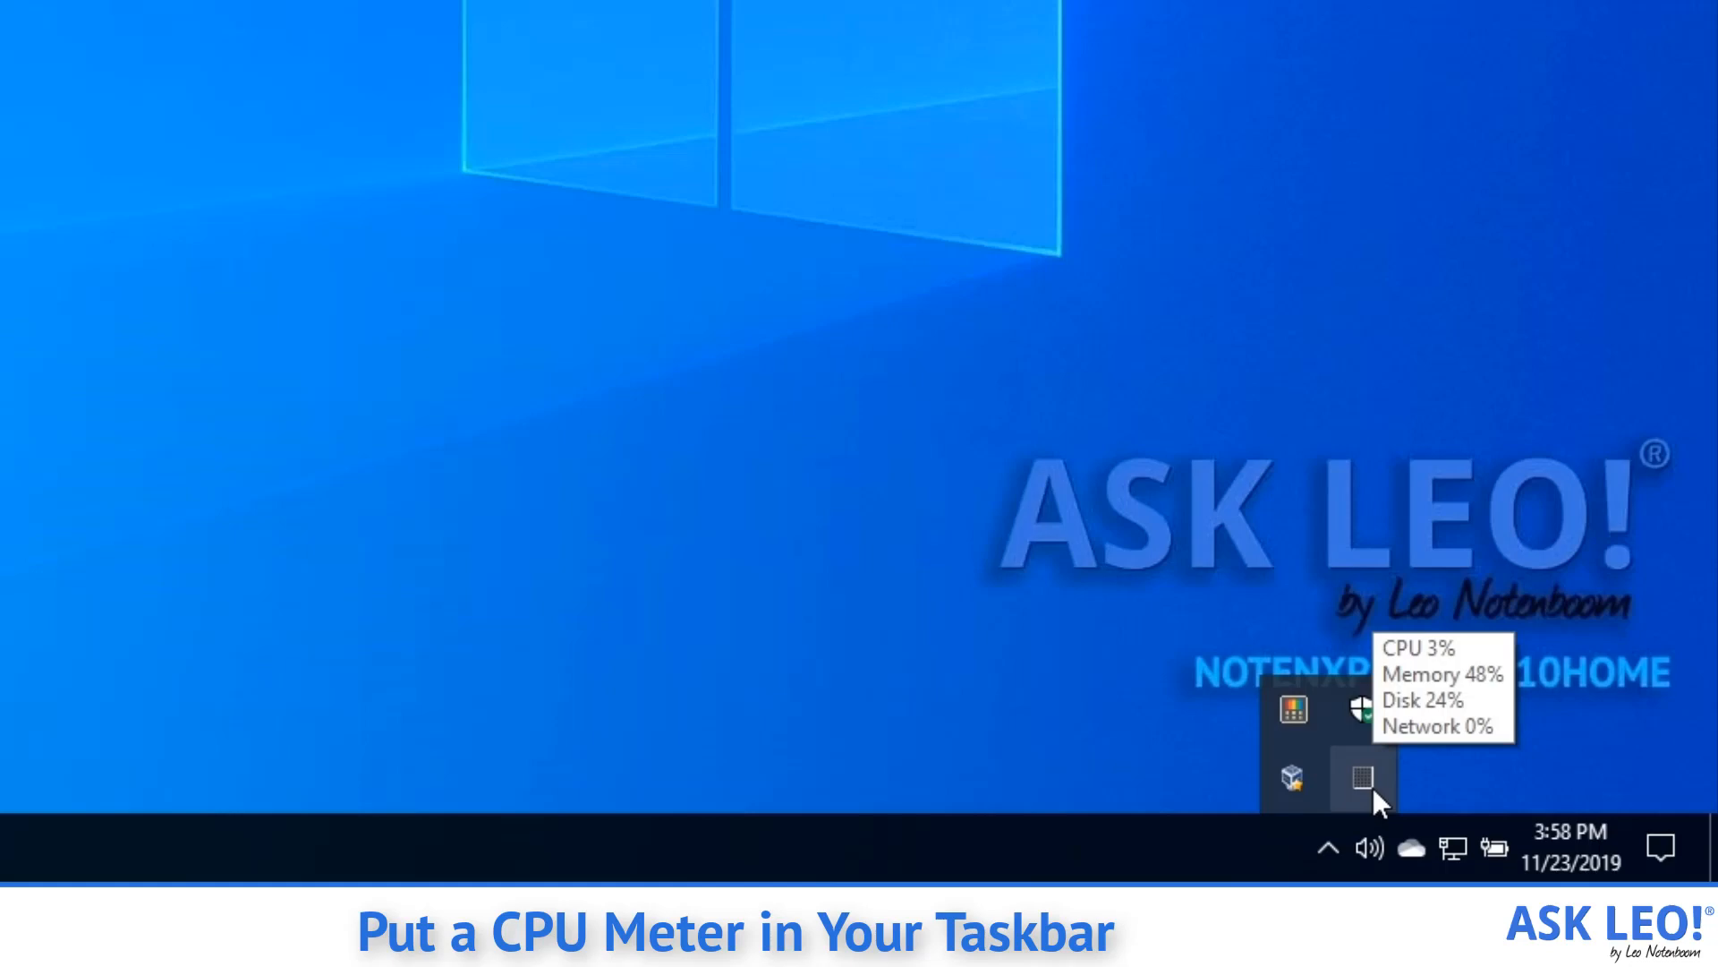
{"action": "mouse_move", "coordinate": [1327, 849]}
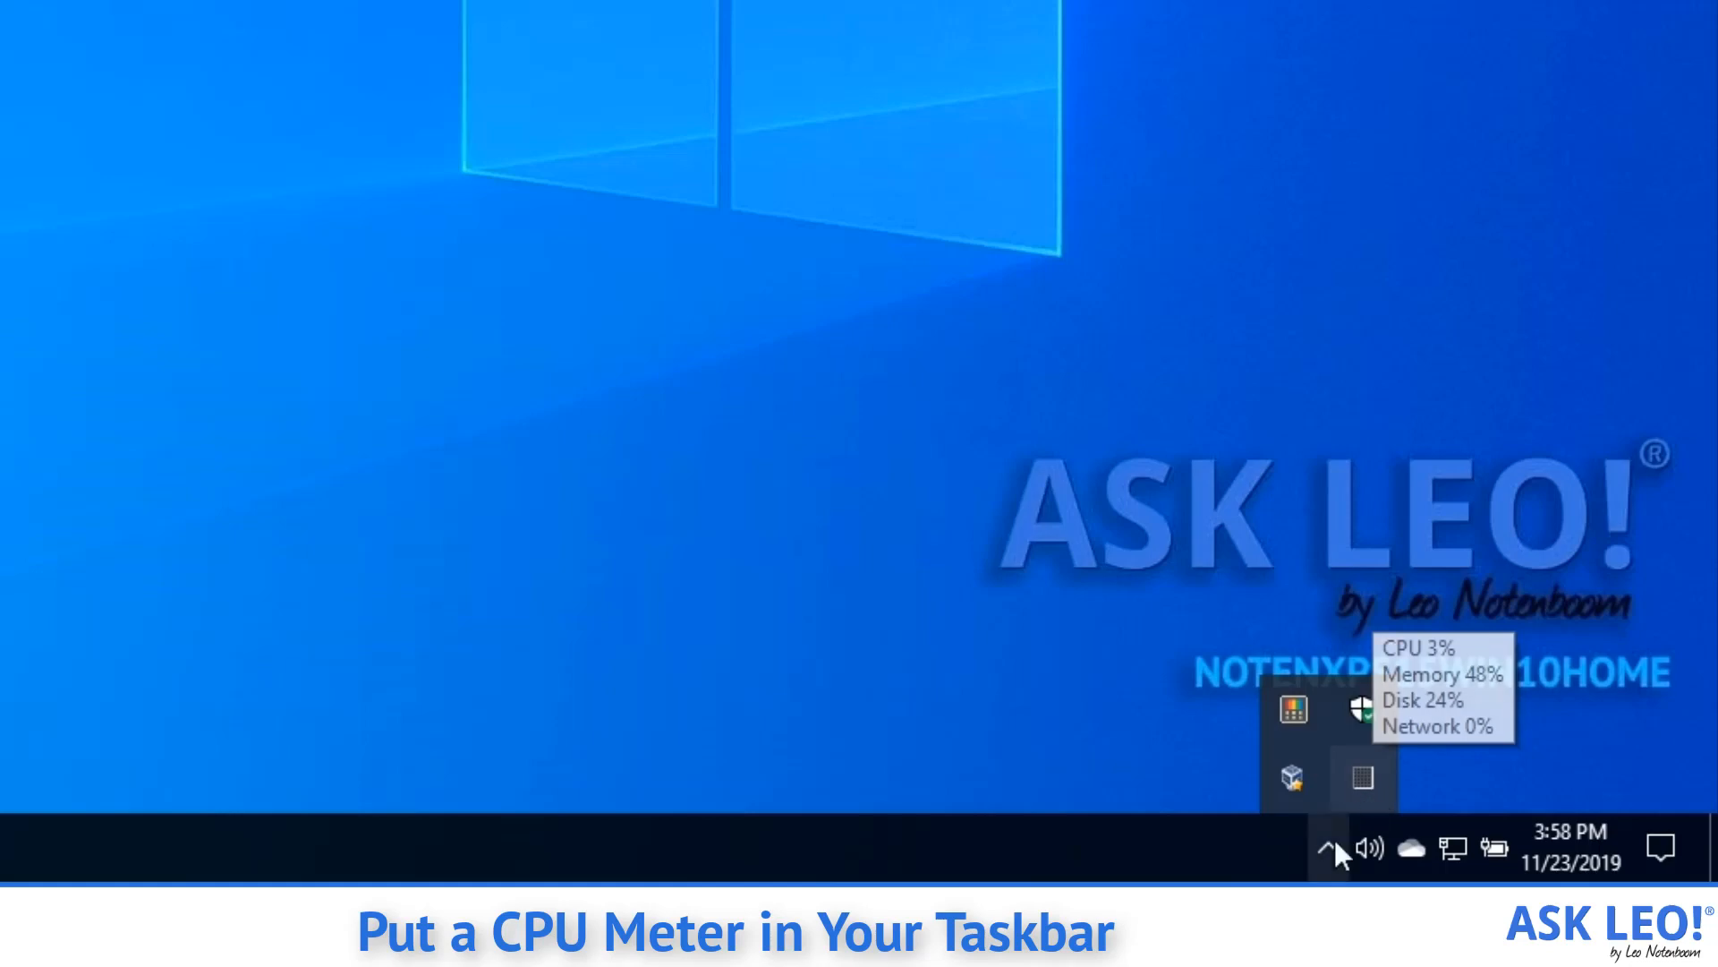
- Open Taskbar settings and scroll down to the Notification area section
{"action": "right_click", "coordinate": [1293, 849]}
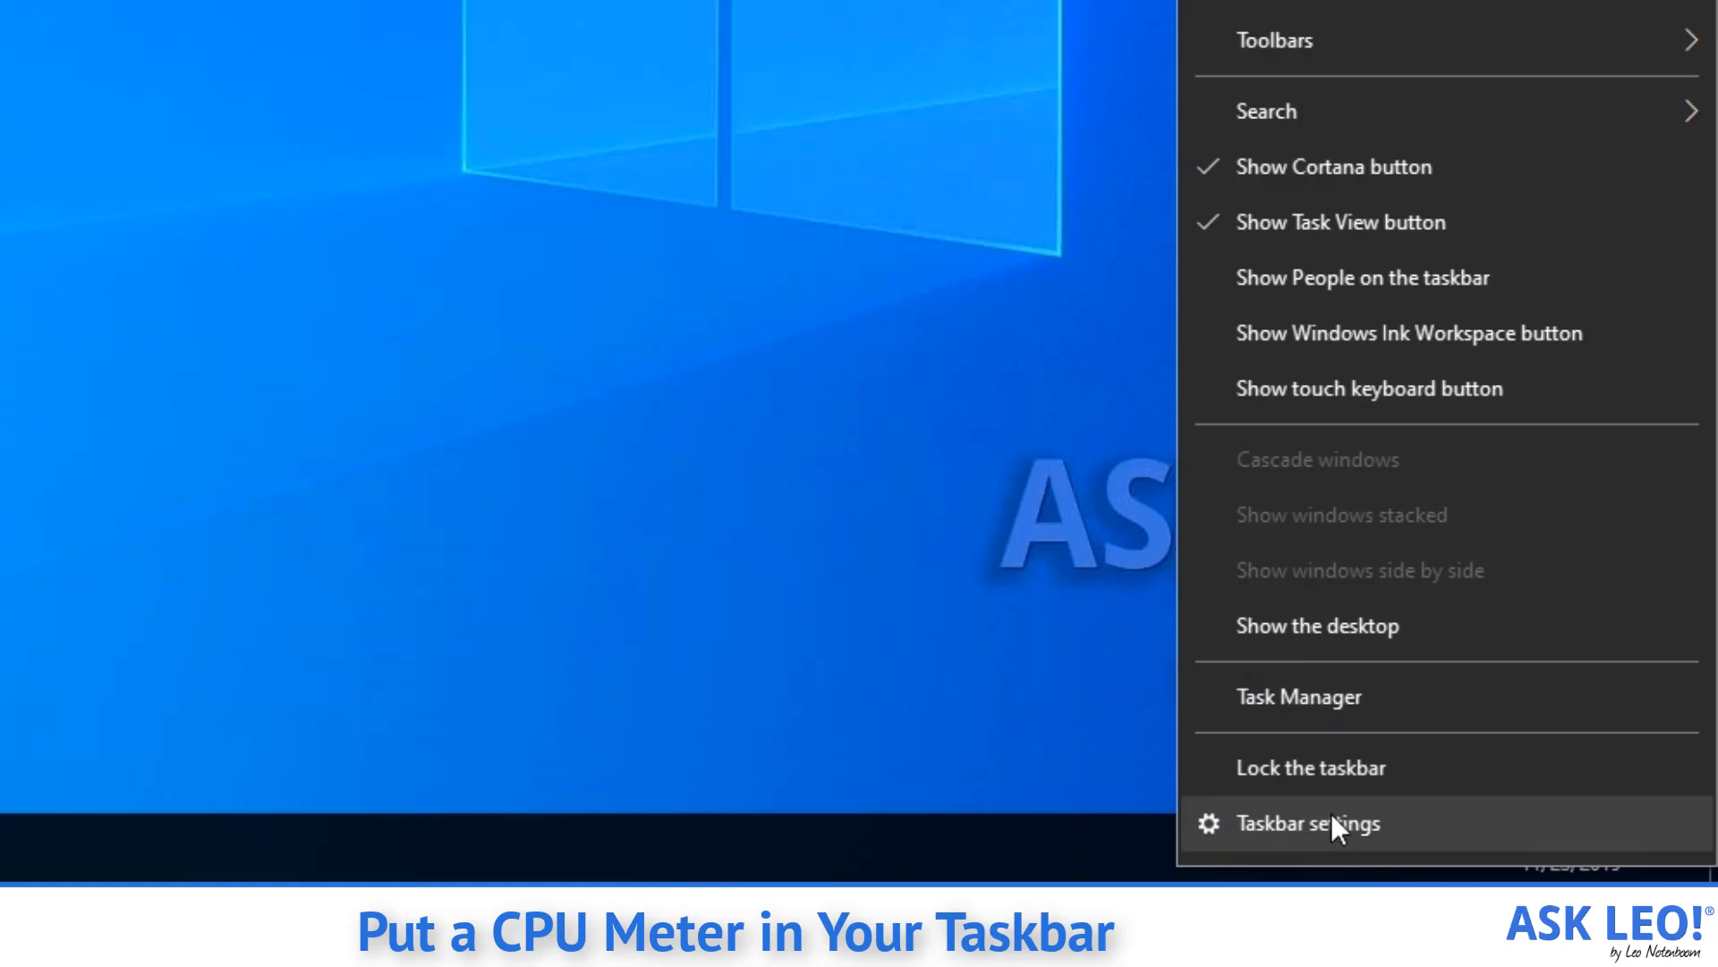
{"action": "left_click", "coordinate": [1305, 824]}
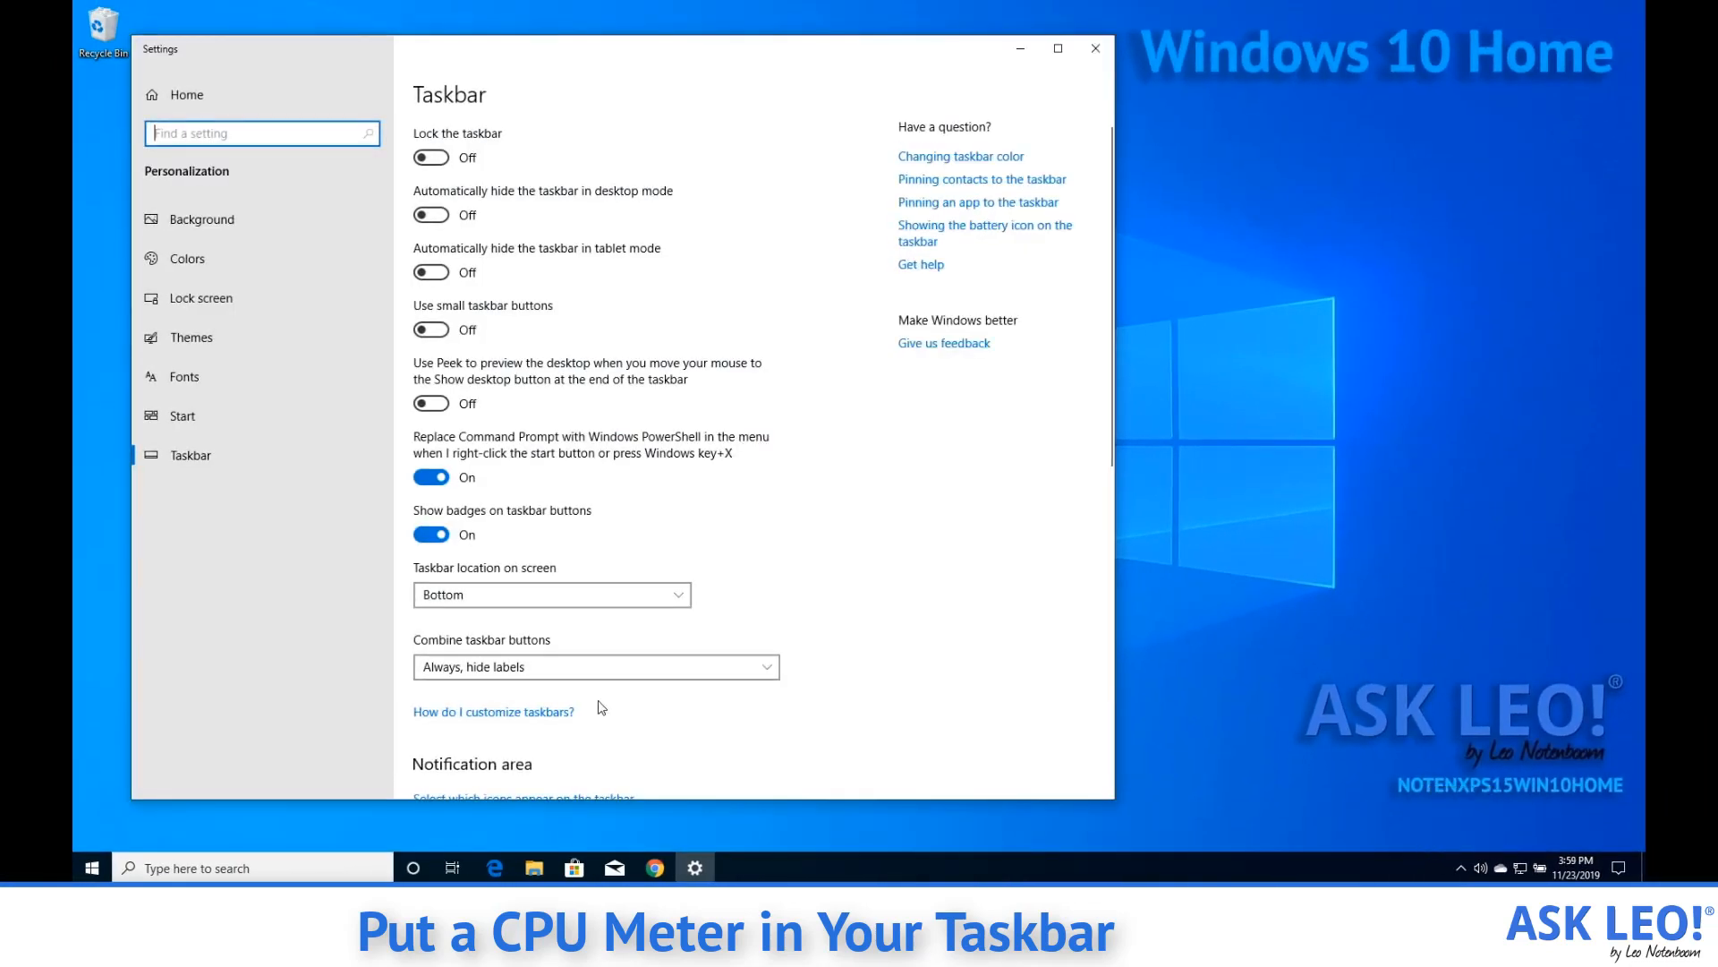
{"action": "scroll", "scroll_direction": "down", "scroll_amount": 3}
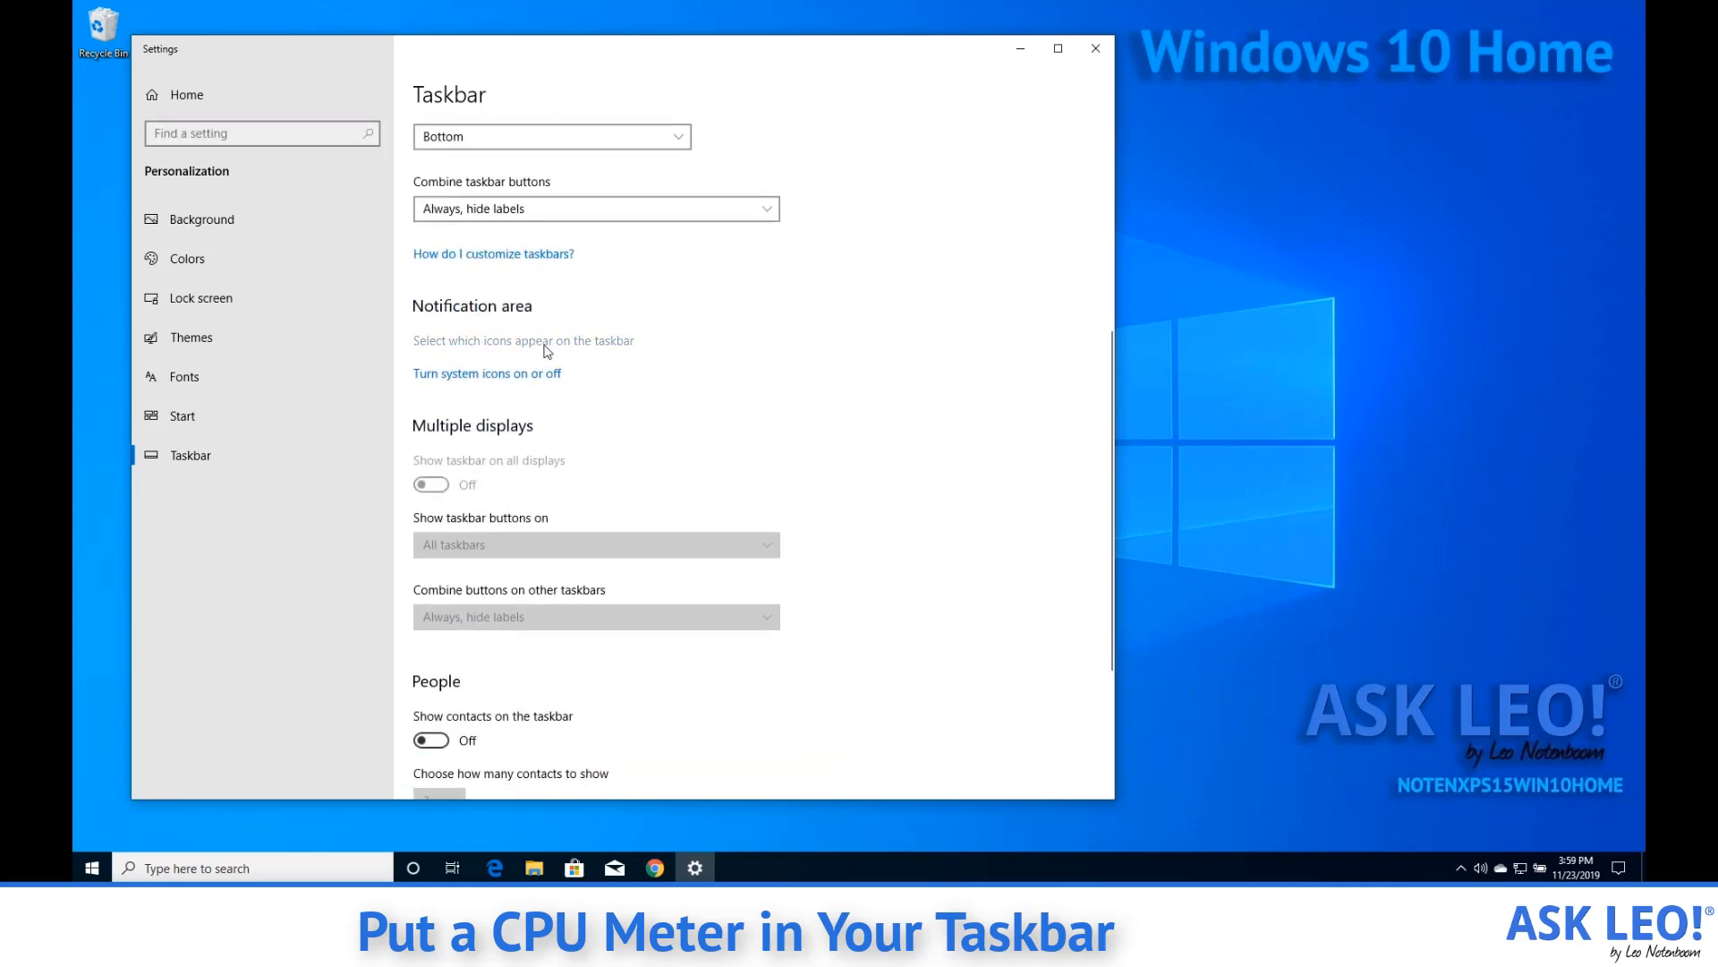
- Turn on 'Always show all icons in the notification area' and close Settings
{"action": "left_click", "coordinate": [523, 340]}
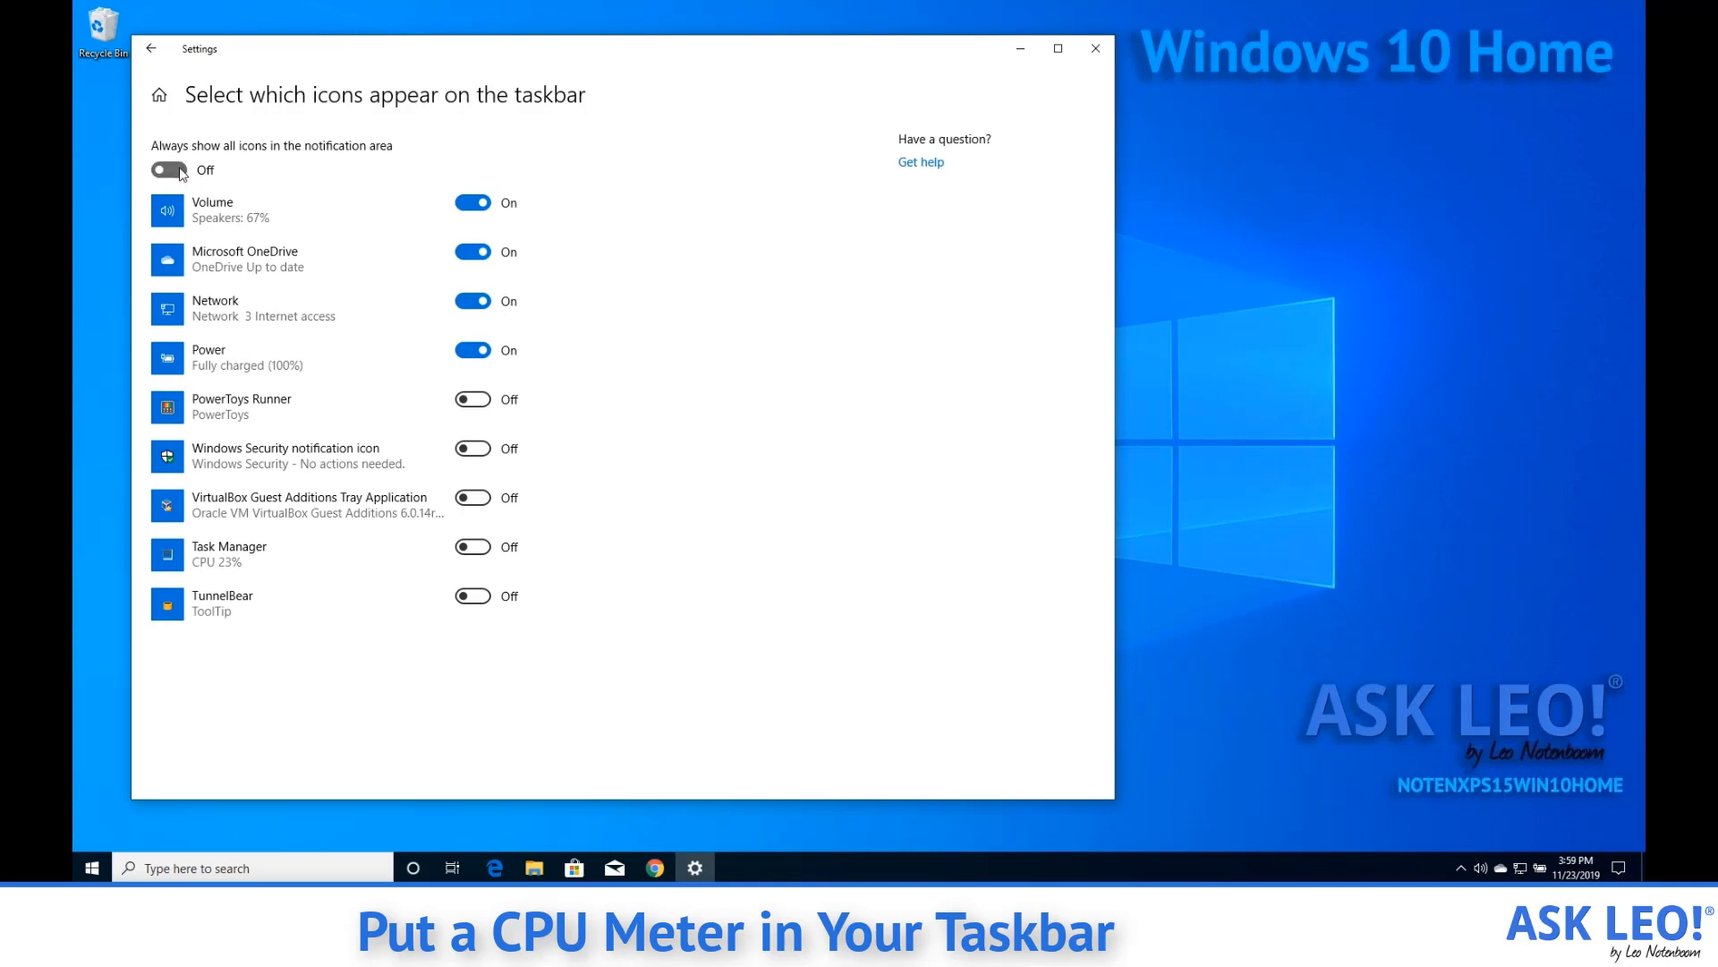
{"action": "left_click", "coordinate": [169, 170]}
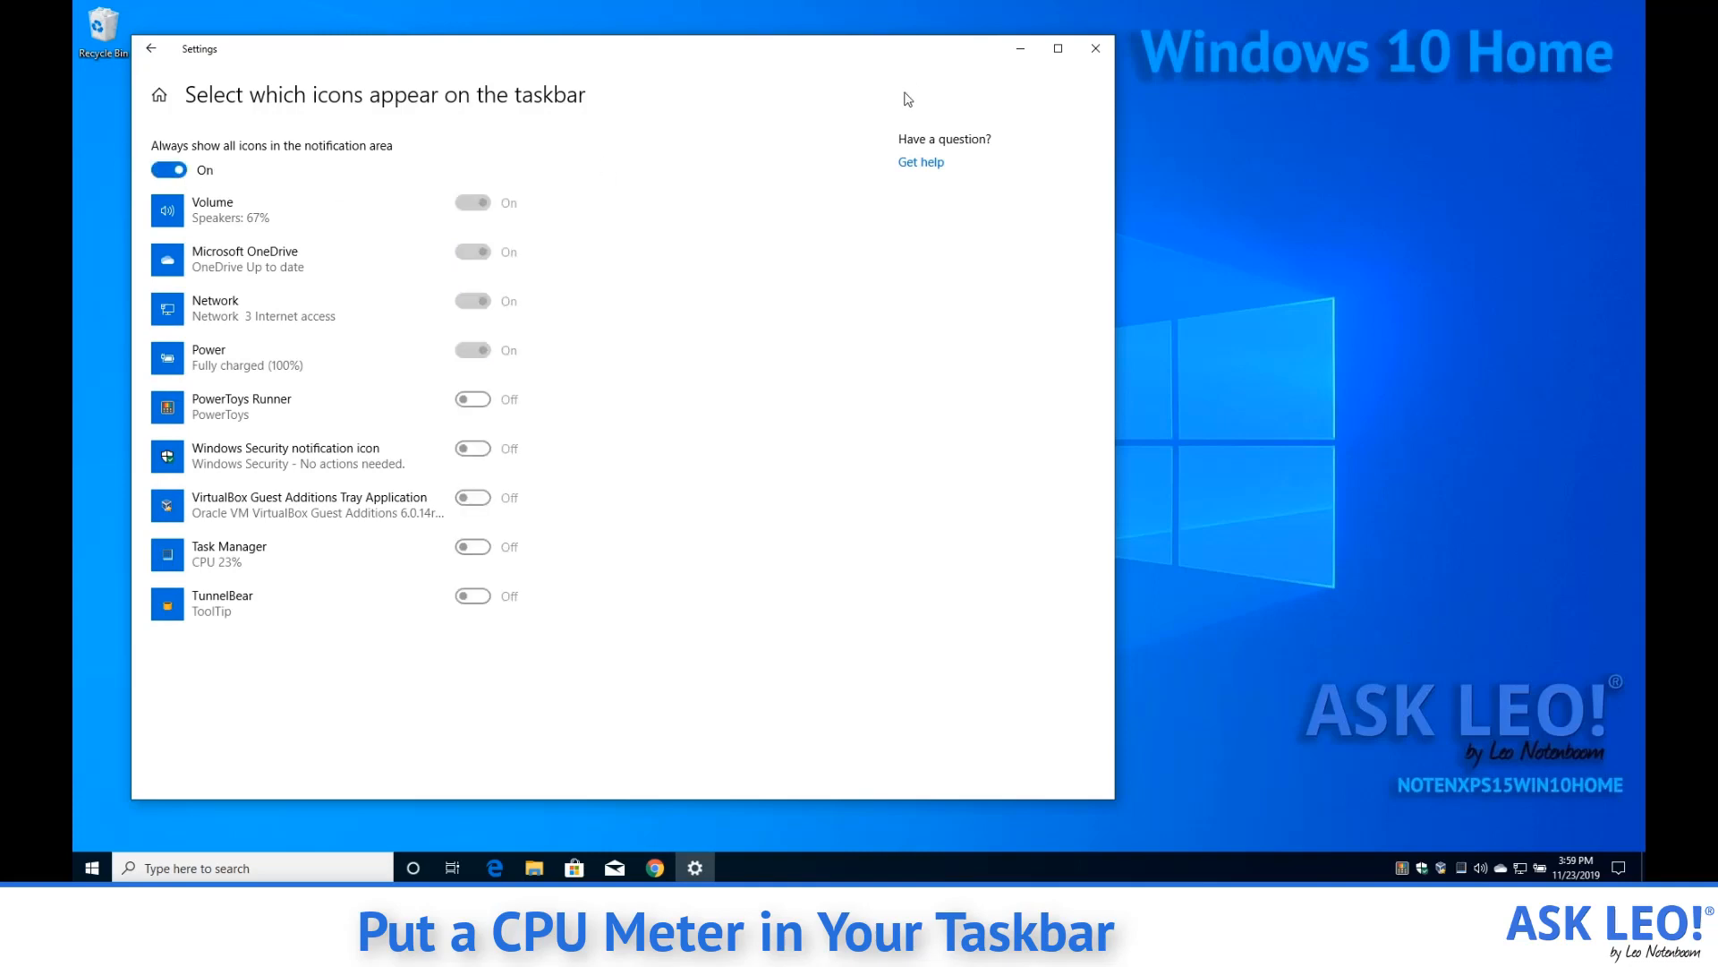
{"action": "left_click", "coordinate": [1093, 48]}
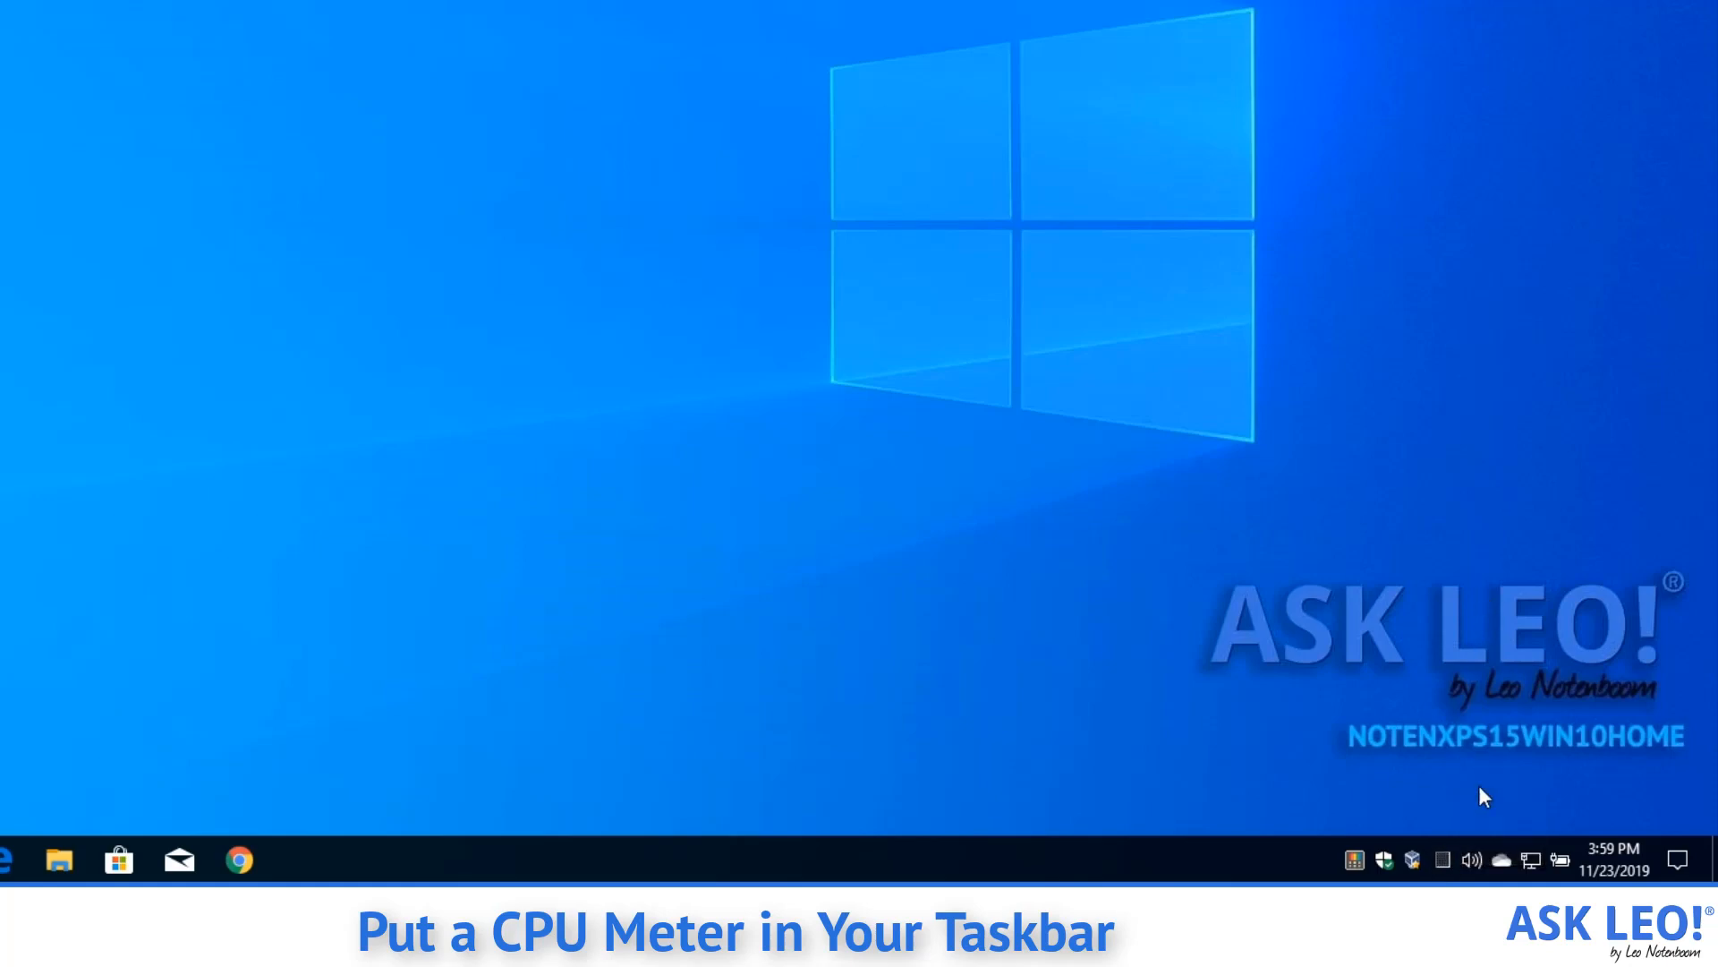
{"action": "mouse_move", "coordinate": [1466, 819]}
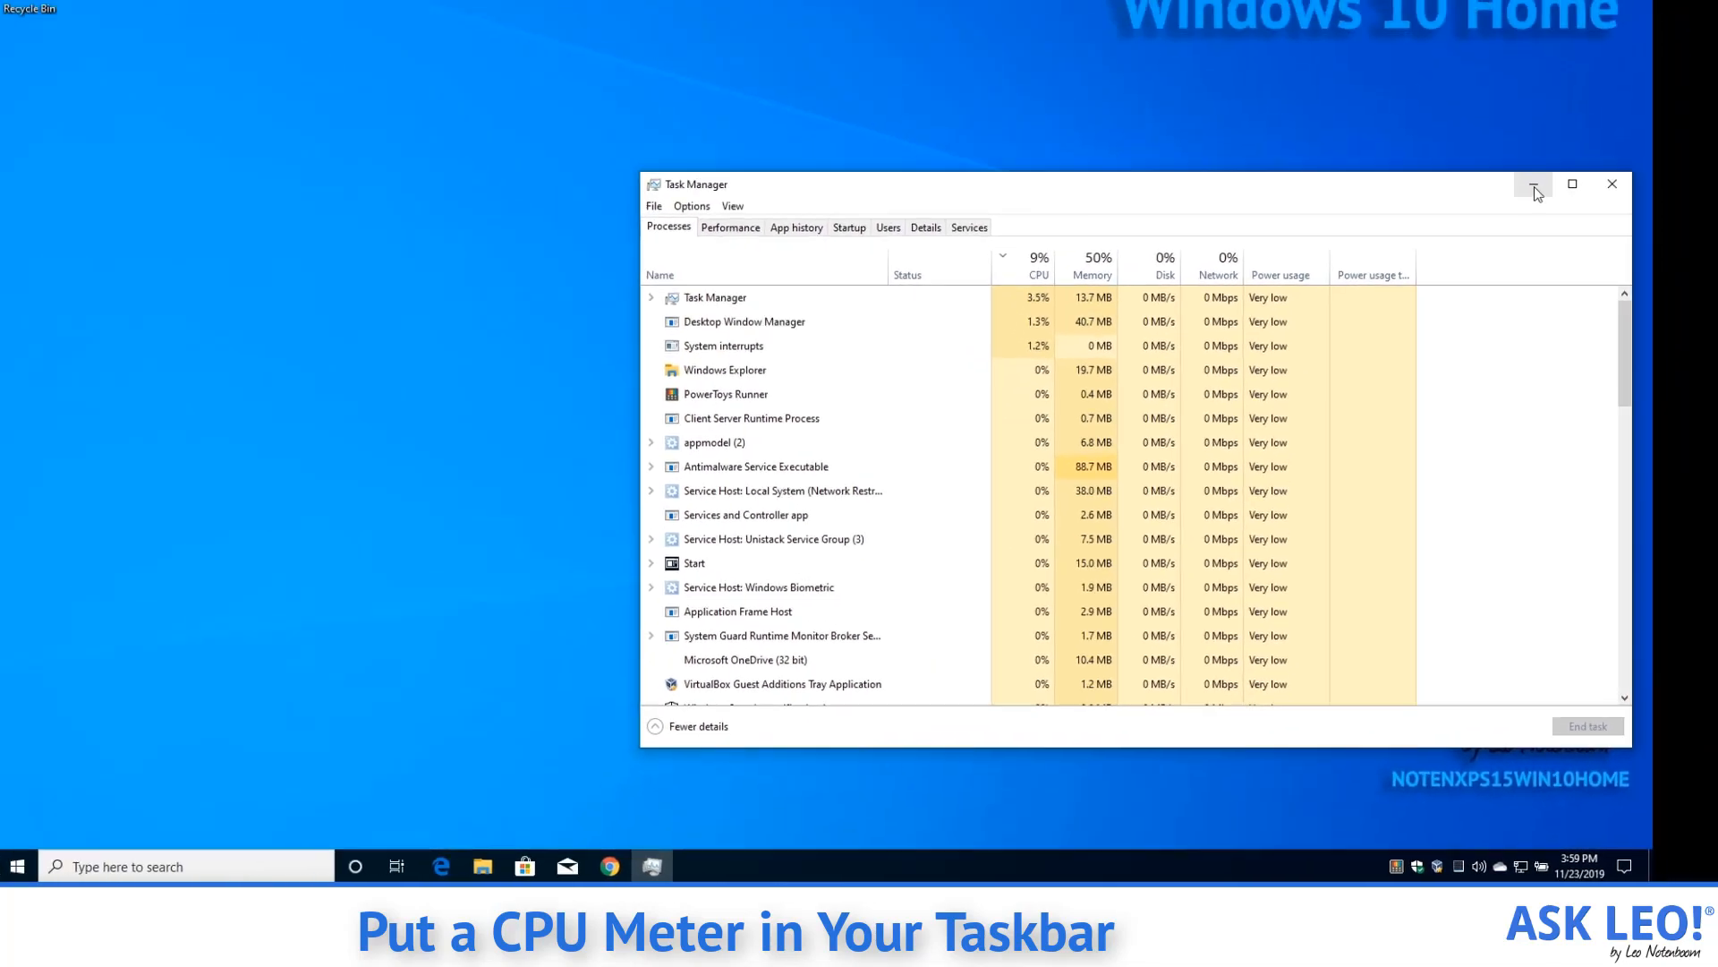
{"action": "mouse_move", "coordinate": [1533, 220]}
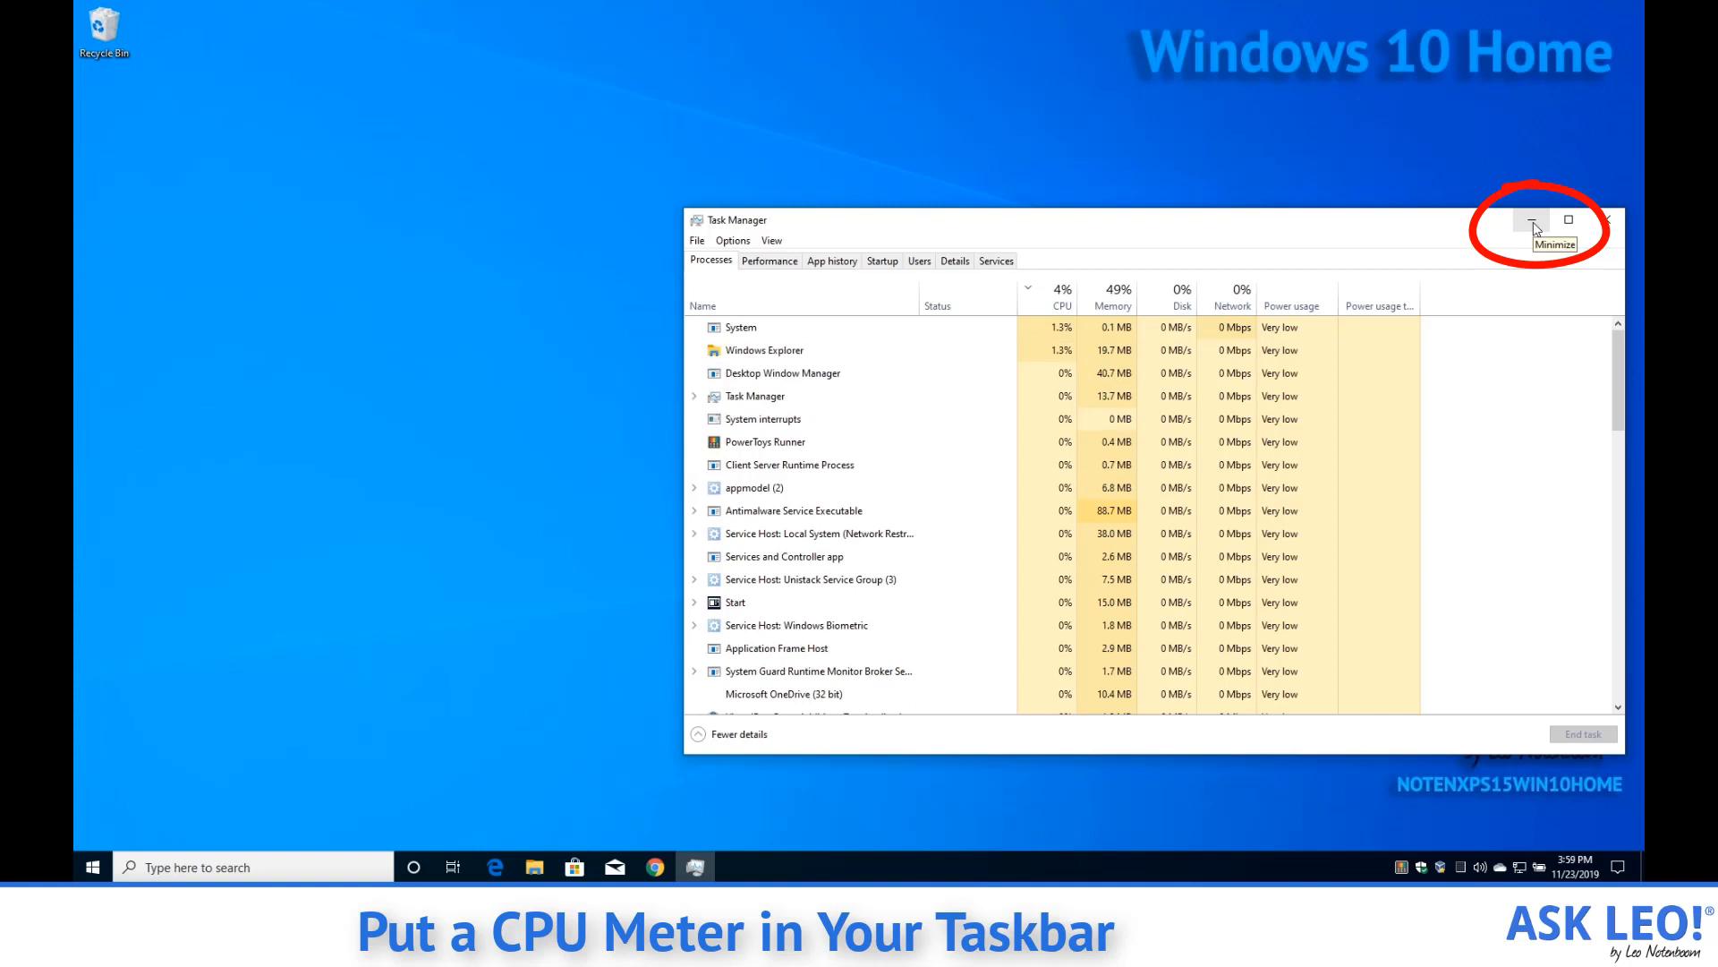
- Minimize the reopened Task Manager, then close it with the X button
{"action": "left_click", "coordinate": [1533, 224]}
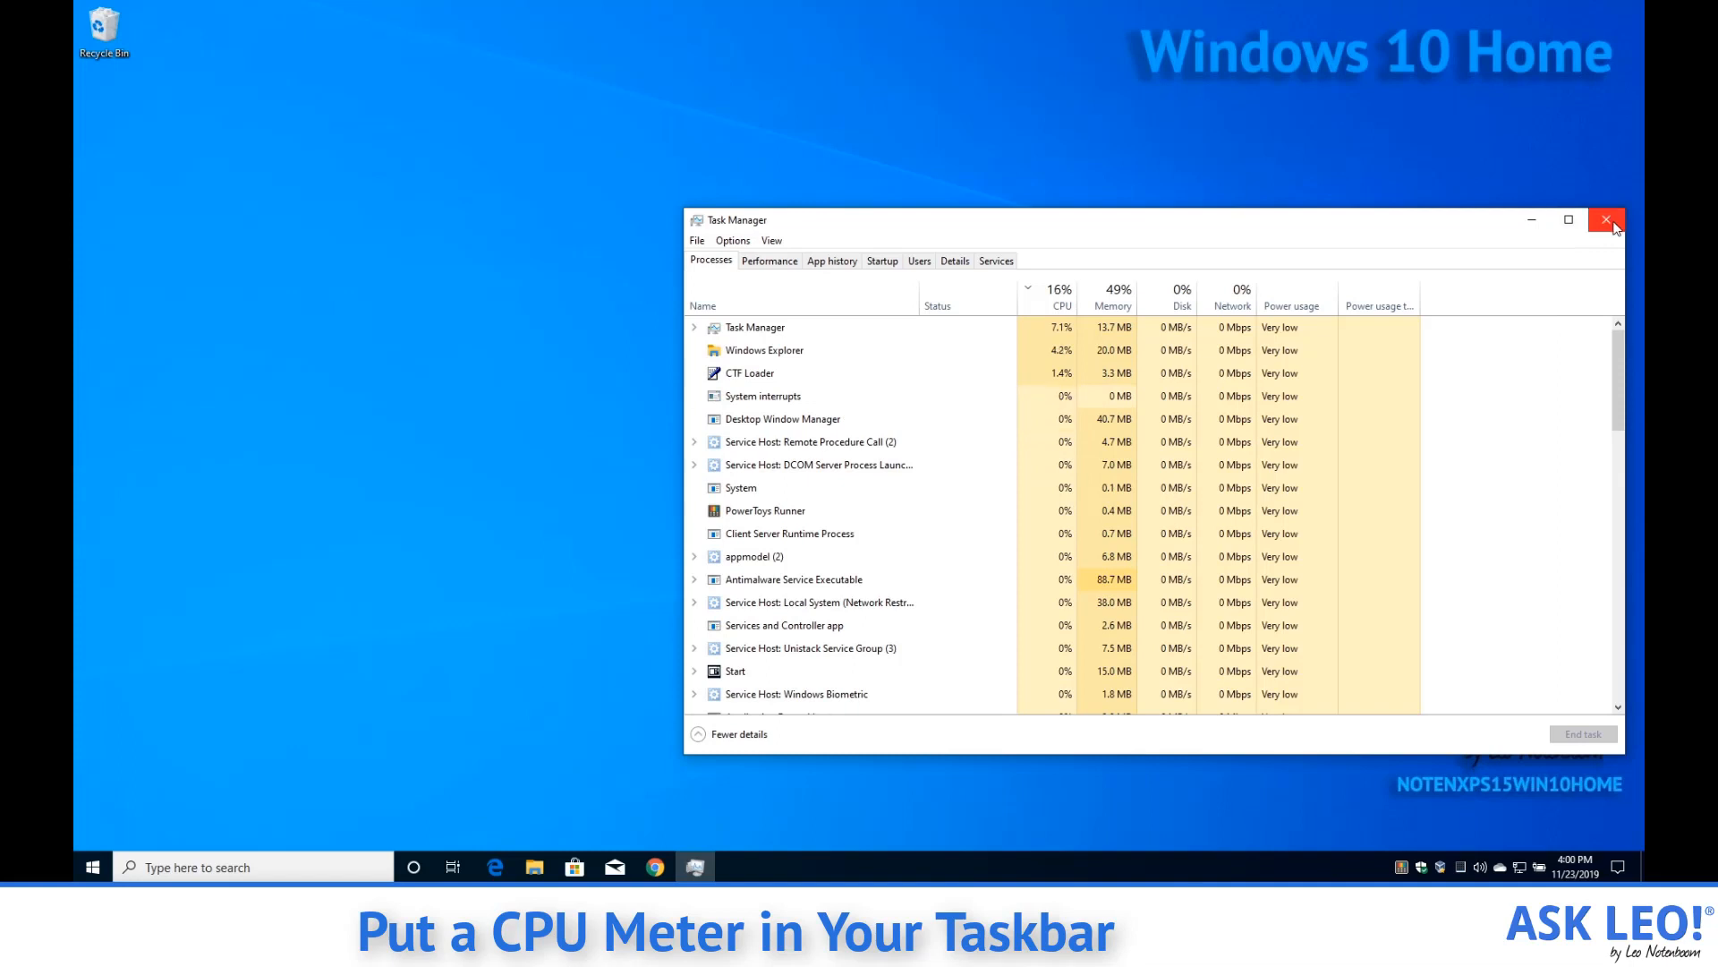
{"action": "left_click", "coordinate": [1606, 220]}
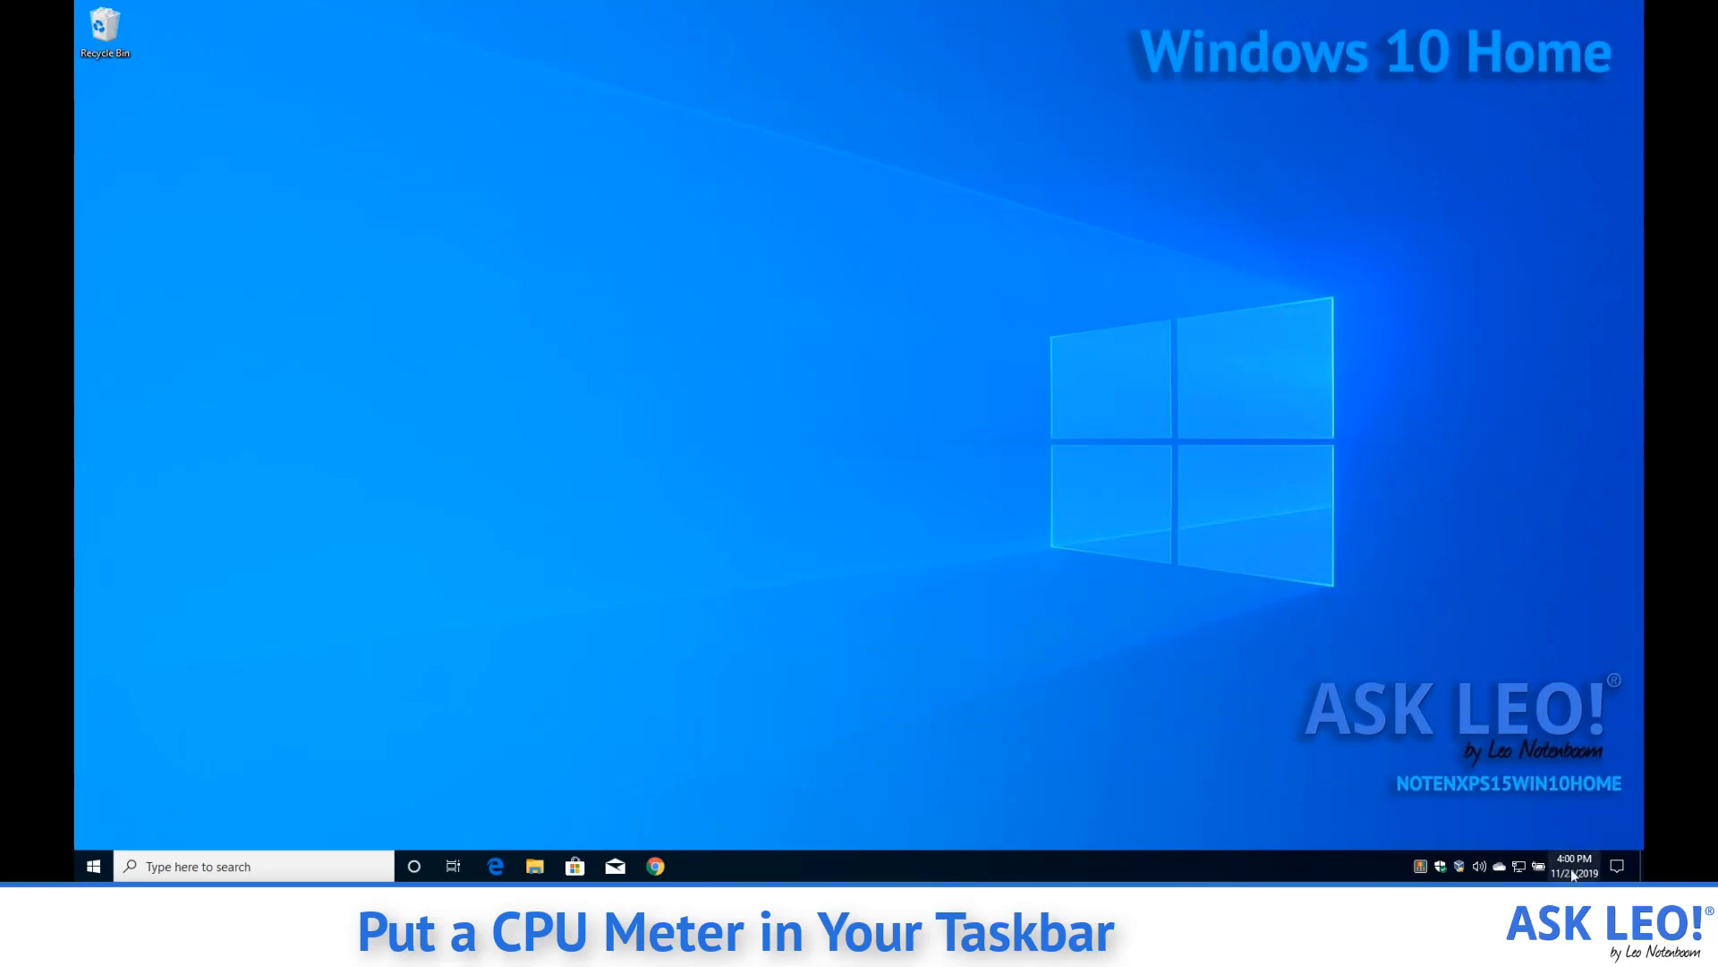
- Relaunch Task Manager from the taskbar menu and minimize it to the notification area
{"action": "right_click", "coordinate": [1573, 865]}
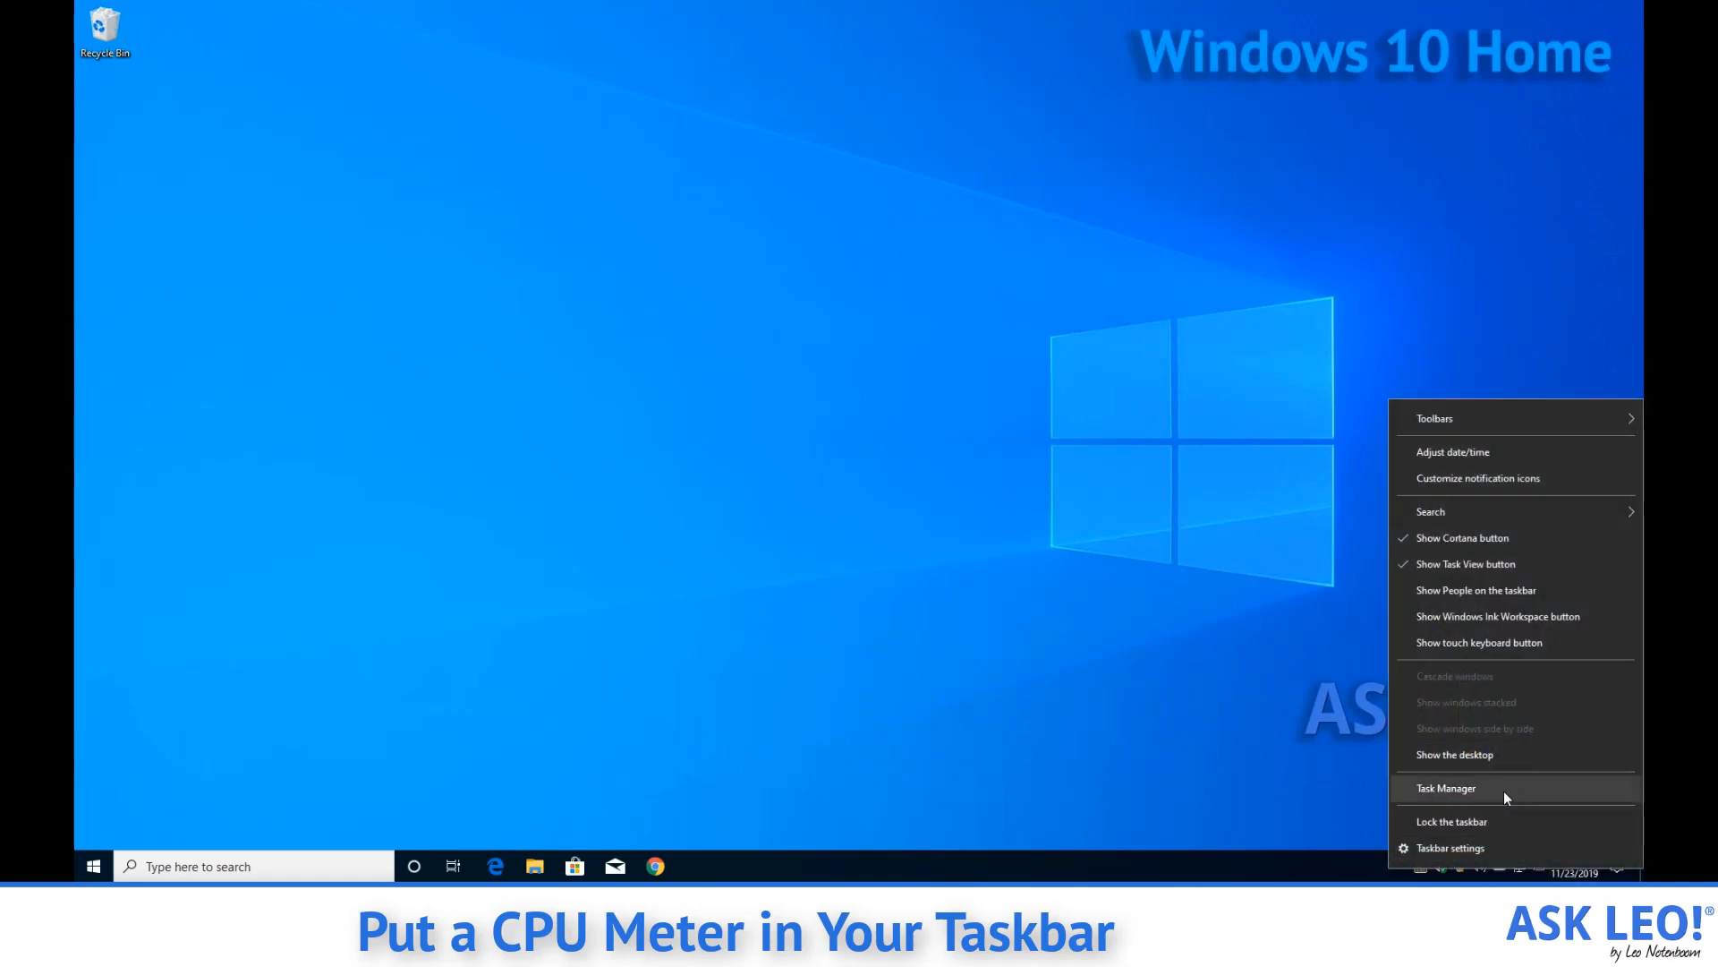
{"action": "left_click", "coordinate": [1445, 787]}
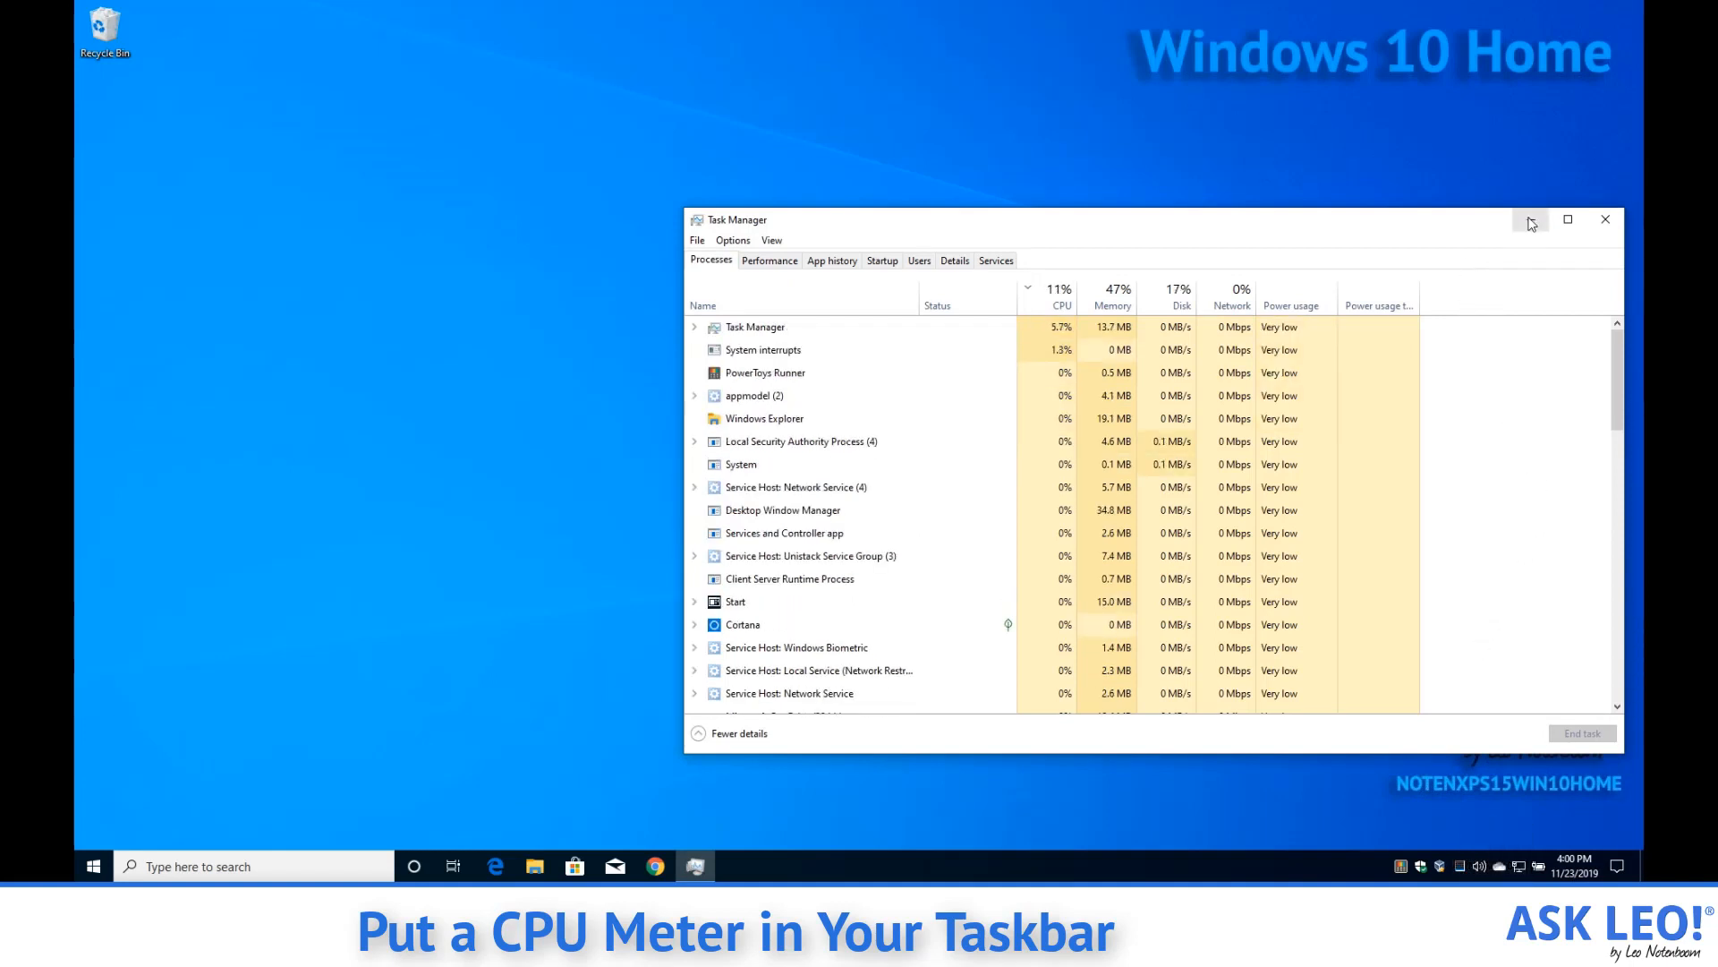
{"action": "left_click", "coordinate": [1604, 219]}
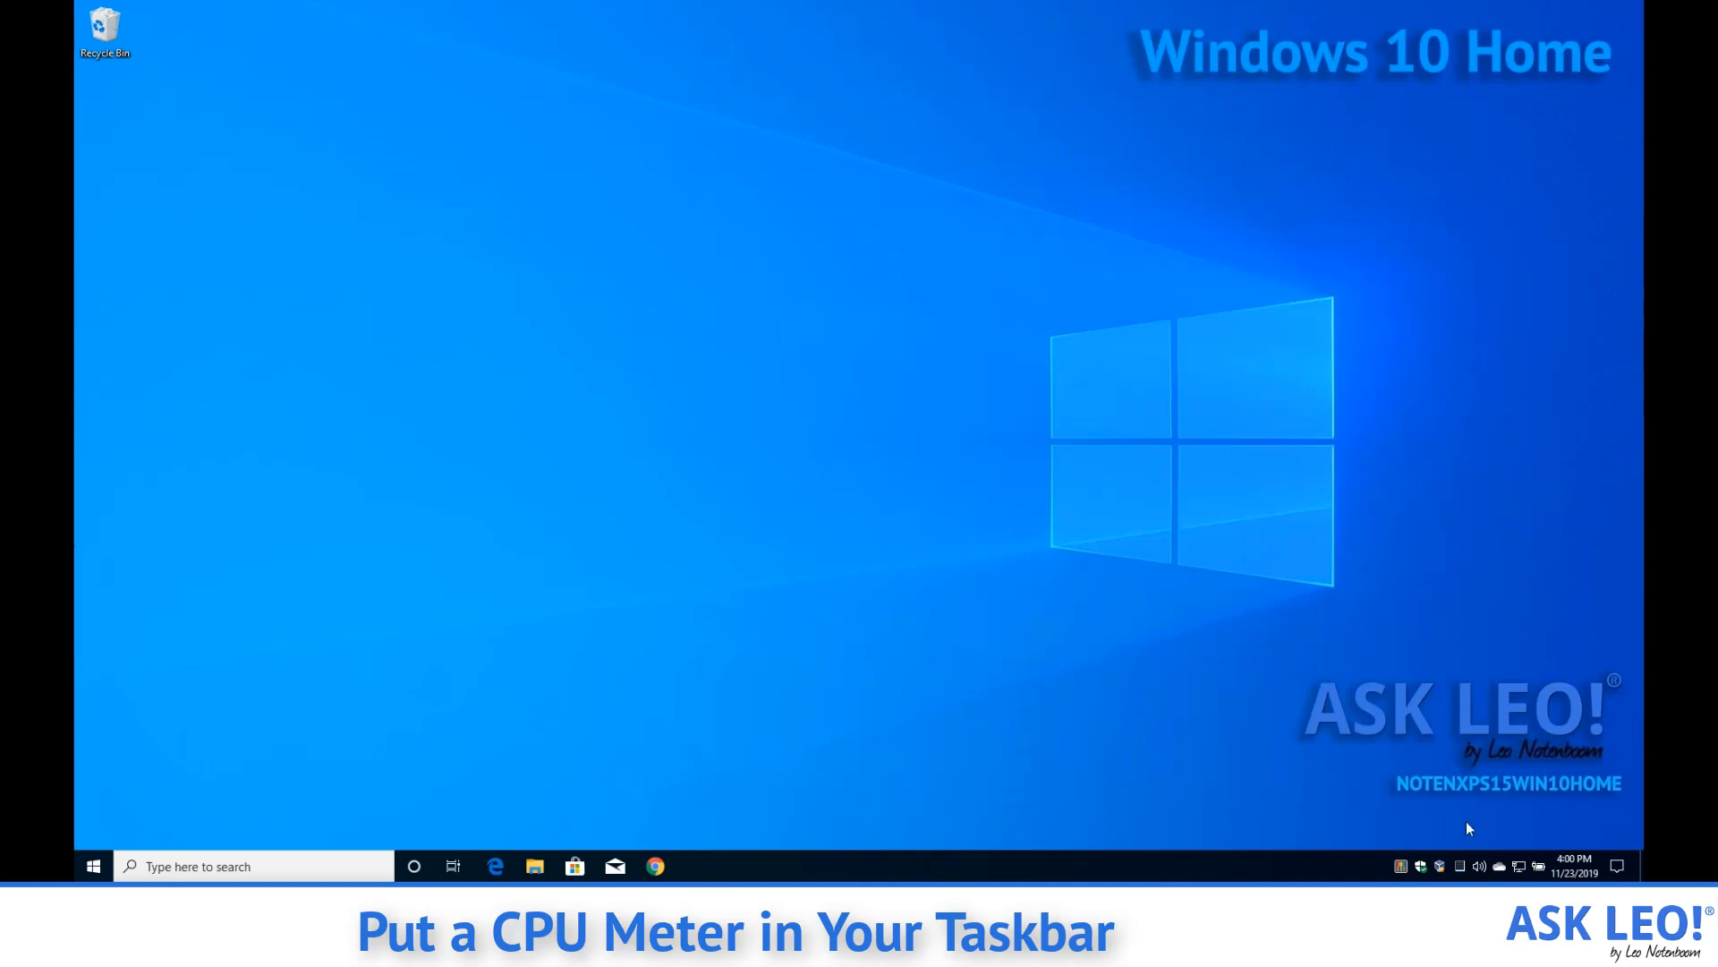
{"action": "mouse_move", "coordinate": [1583, 547]}
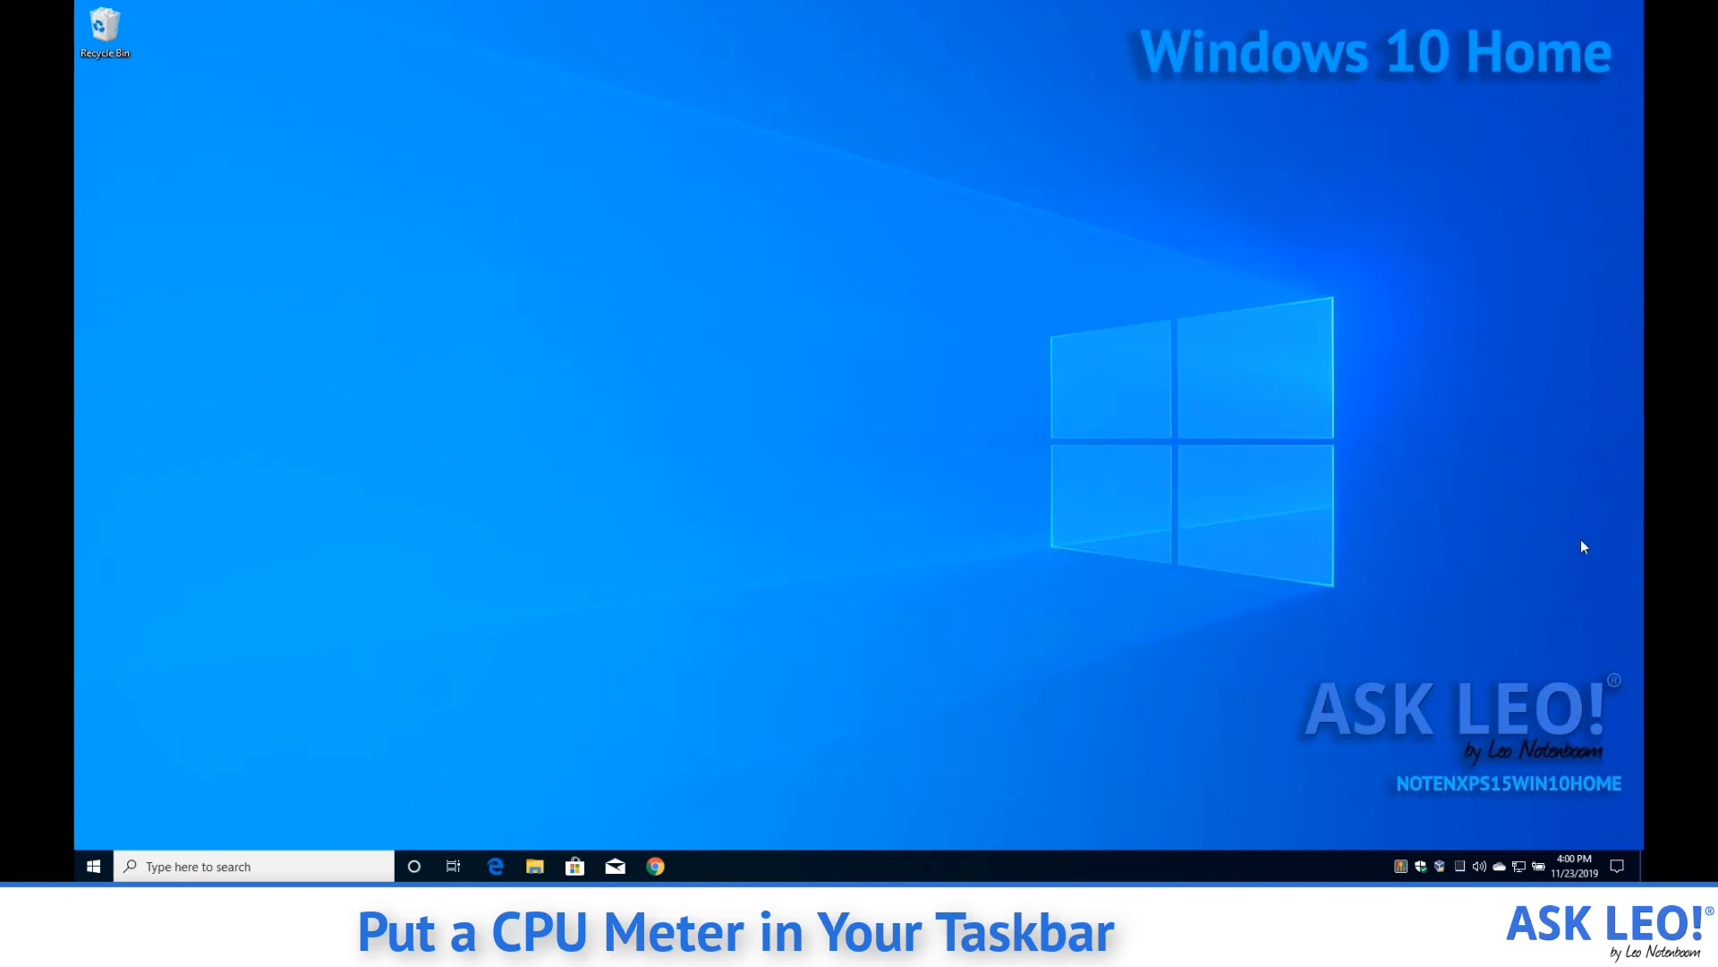